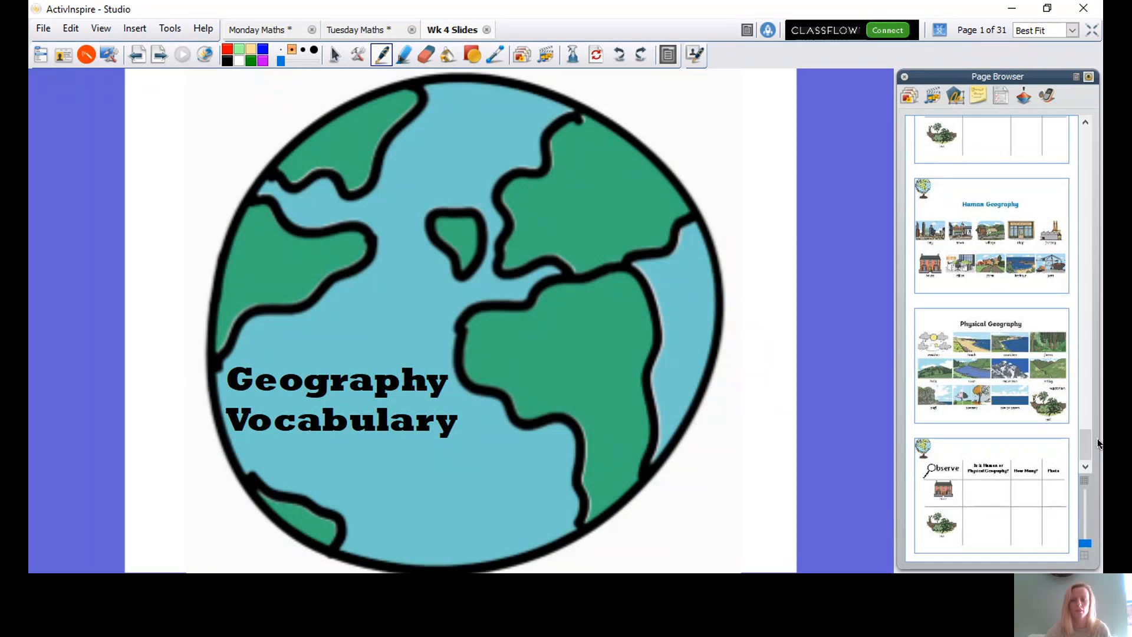
Browse the page thumbnails and open the Forest vocabulary page.
{"action": "scroll", "scroll_direction": "up", "scroll_amount": 3}
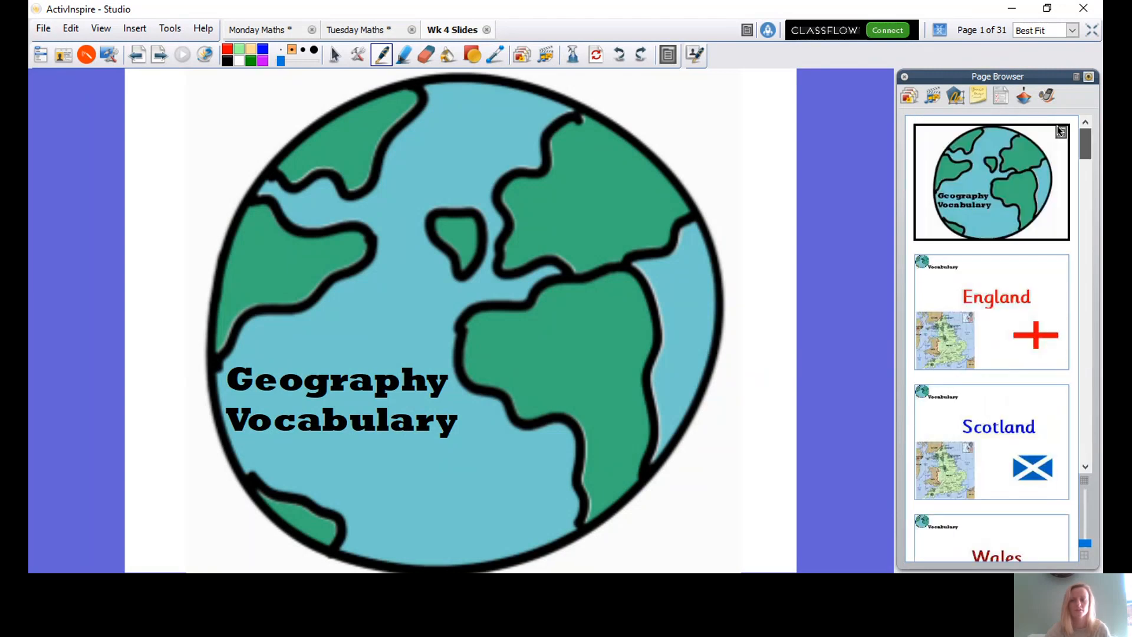
{"action": "mouse_move", "coordinate": [1011, 244]}
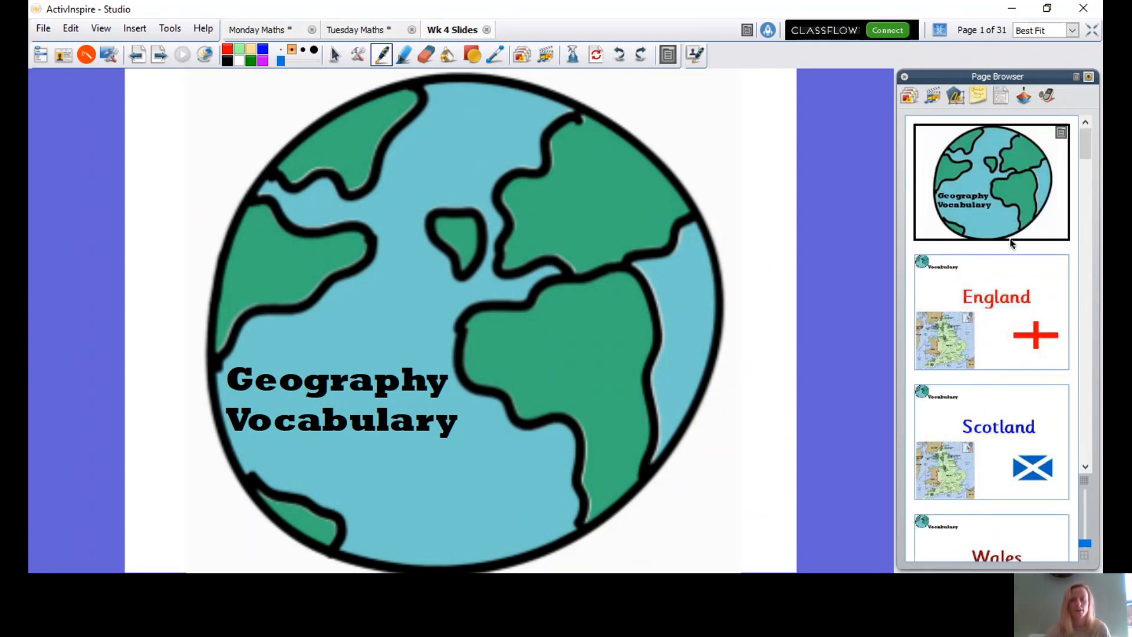
{"action": "scroll", "scroll_direction": "down", "scroll_amount": 3}
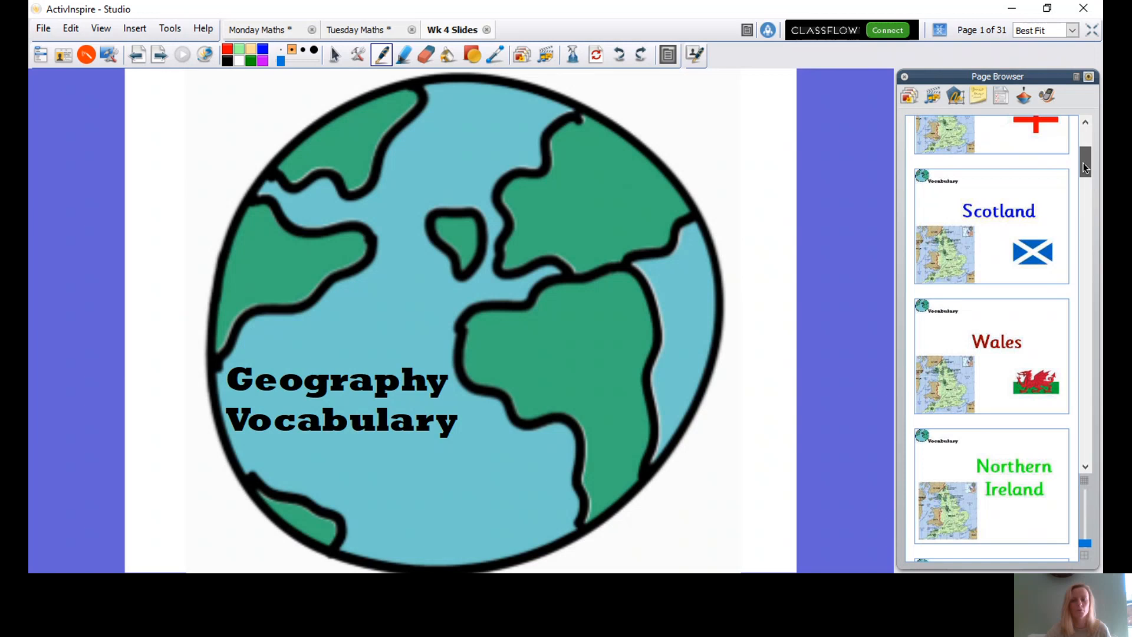
{"action": "scroll", "scroll_direction": "down", "scroll_amount": 3}
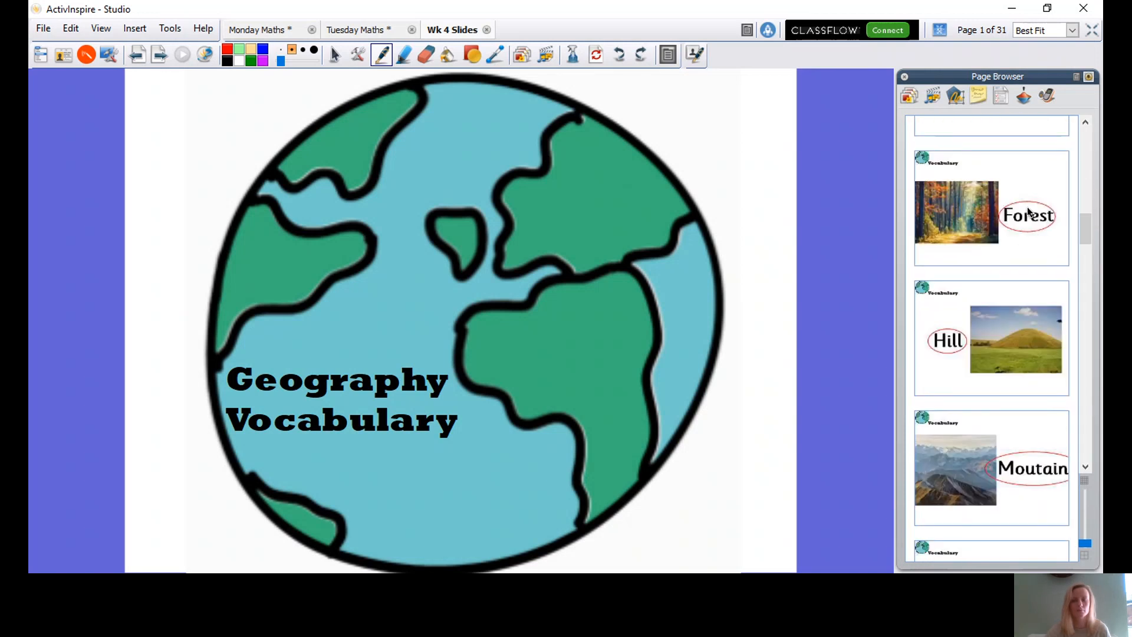
{"action": "left_click", "coordinate": [990, 209]}
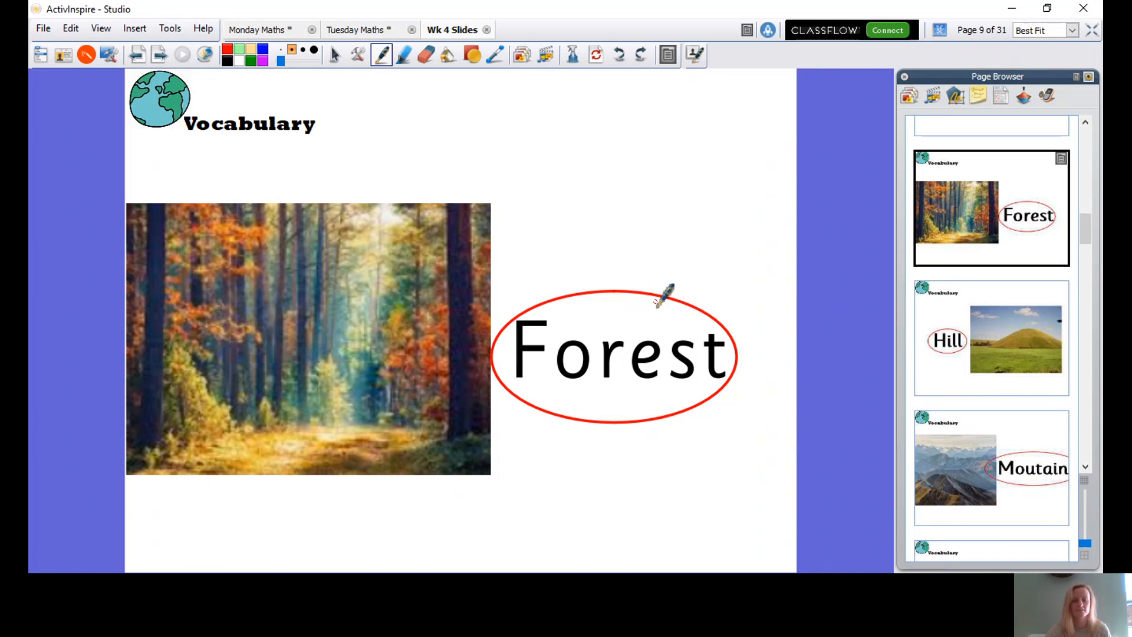
{"action": "mouse_move", "coordinate": [694, 300]}
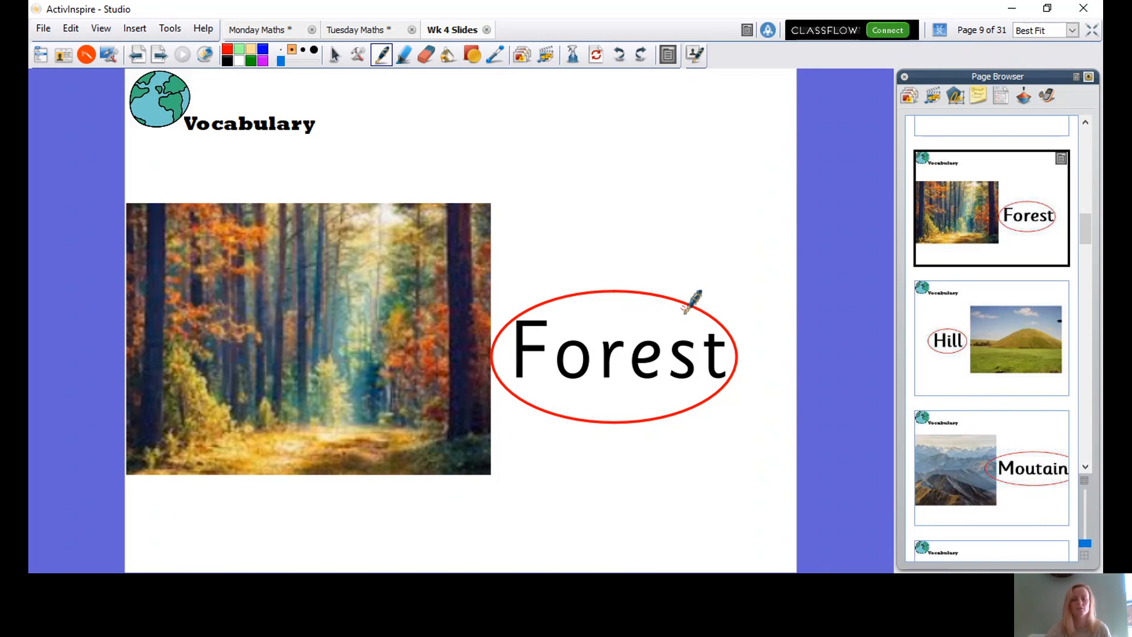
{"action": "mouse_move", "coordinate": [578, 354]}
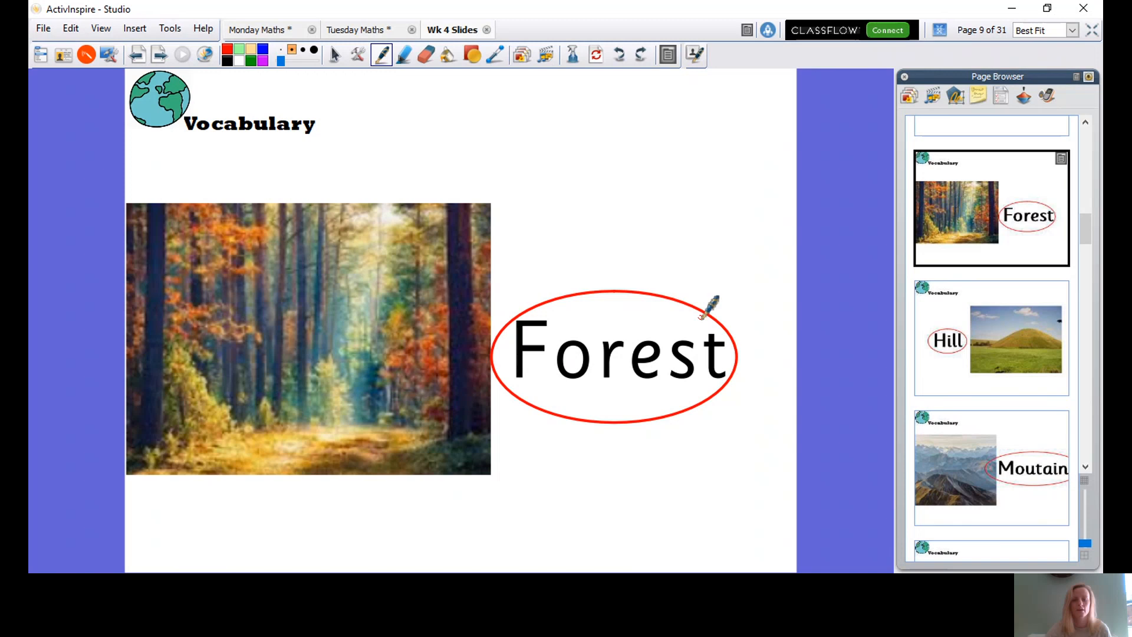
{"action": "mouse_move", "coordinate": [683, 296]}
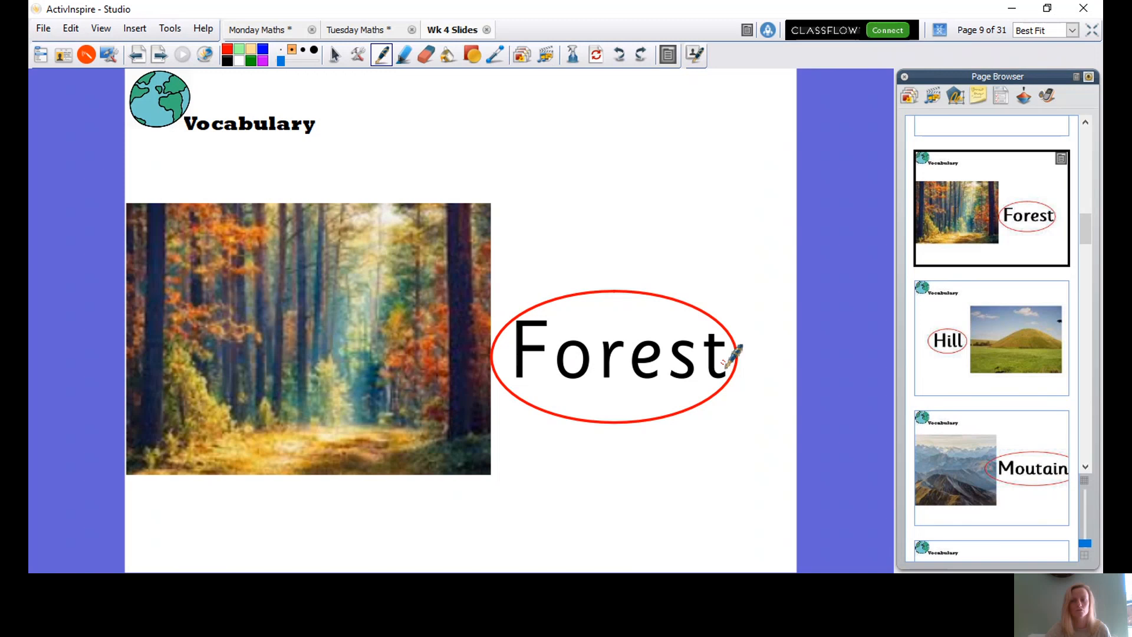
{"action": "mouse_move", "coordinate": [671, 293]}
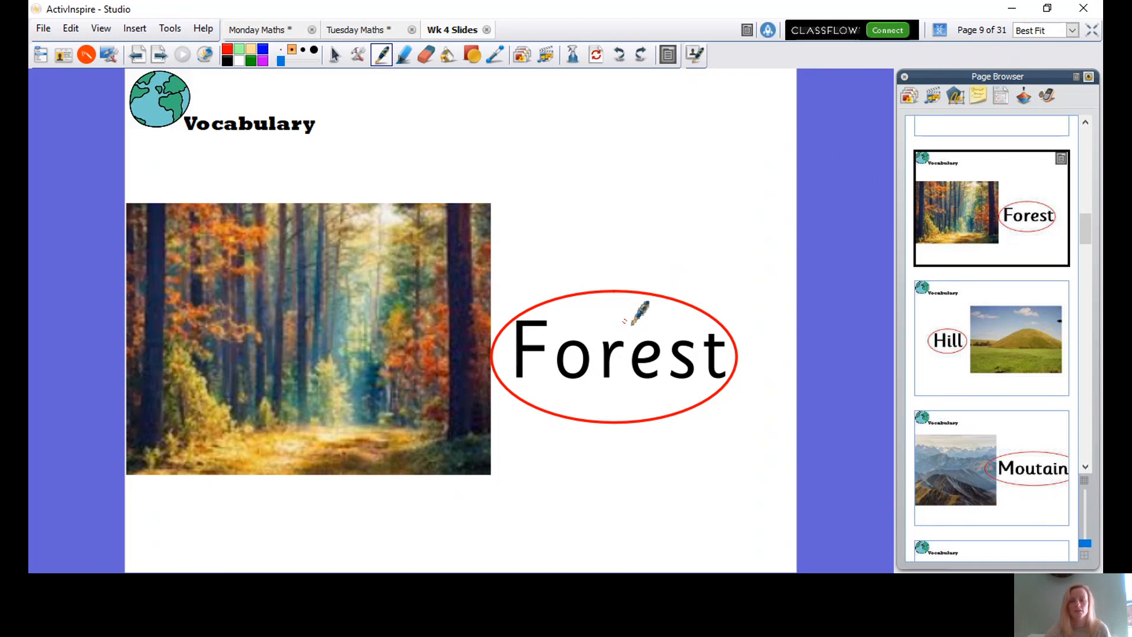
Return to the Geography Vocabulary title page and hide the page thumbnails panel.
{"action": "scroll", "scroll_direction": "up", "scroll_amount": 3}
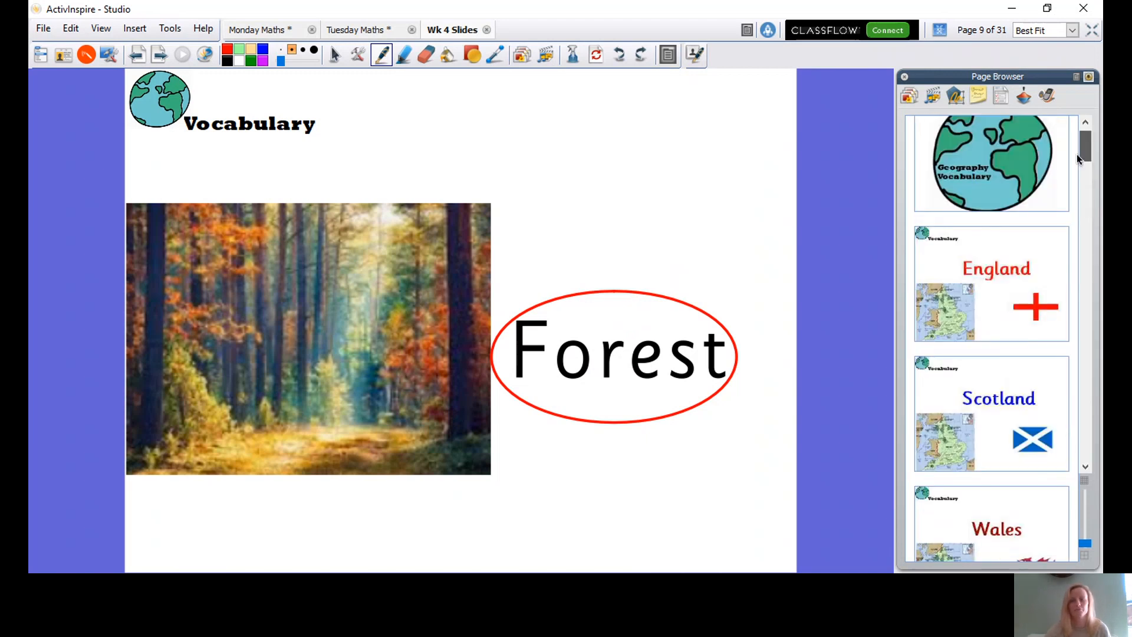
{"action": "left_click", "coordinate": [990, 181]}
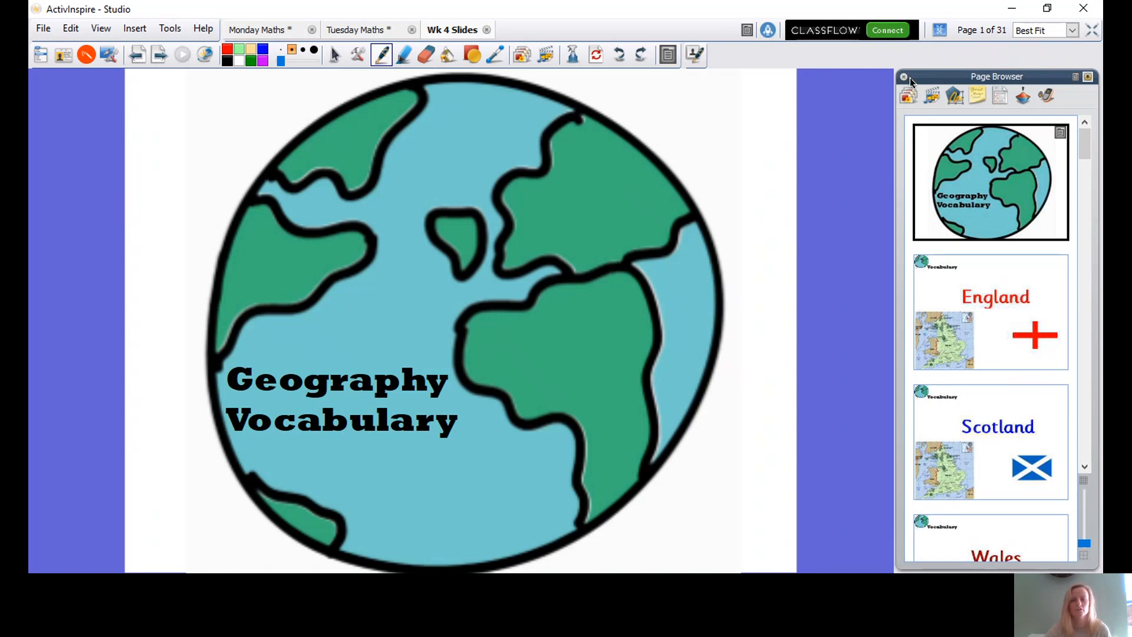
{"action": "left_click", "coordinate": [903, 76]}
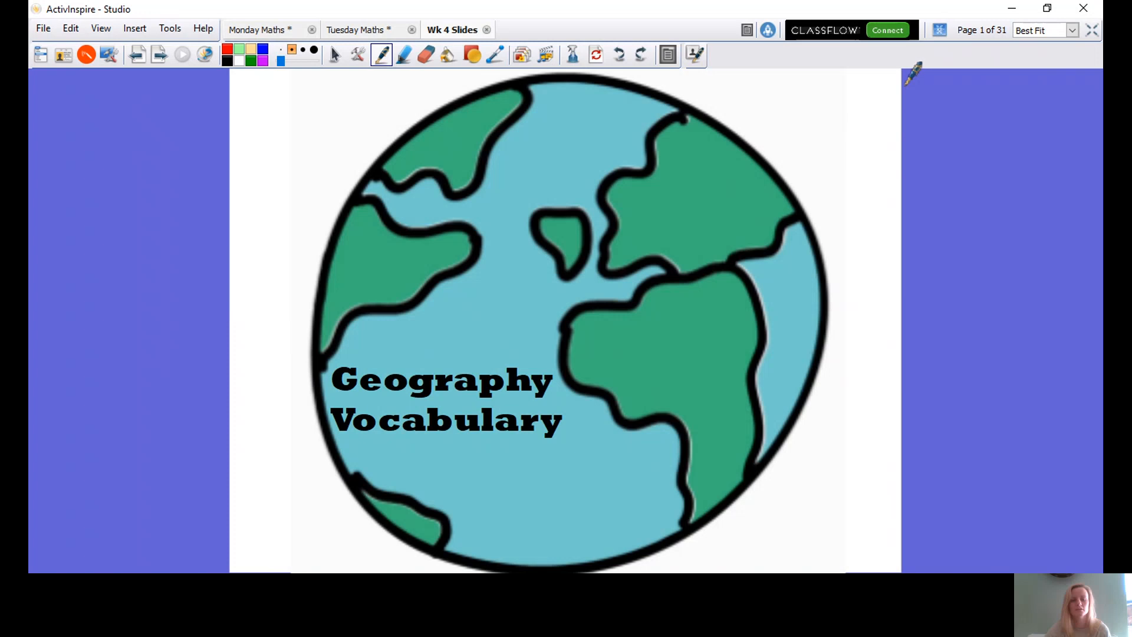
{"action": "mouse_move", "coordinate": [907, 155]}
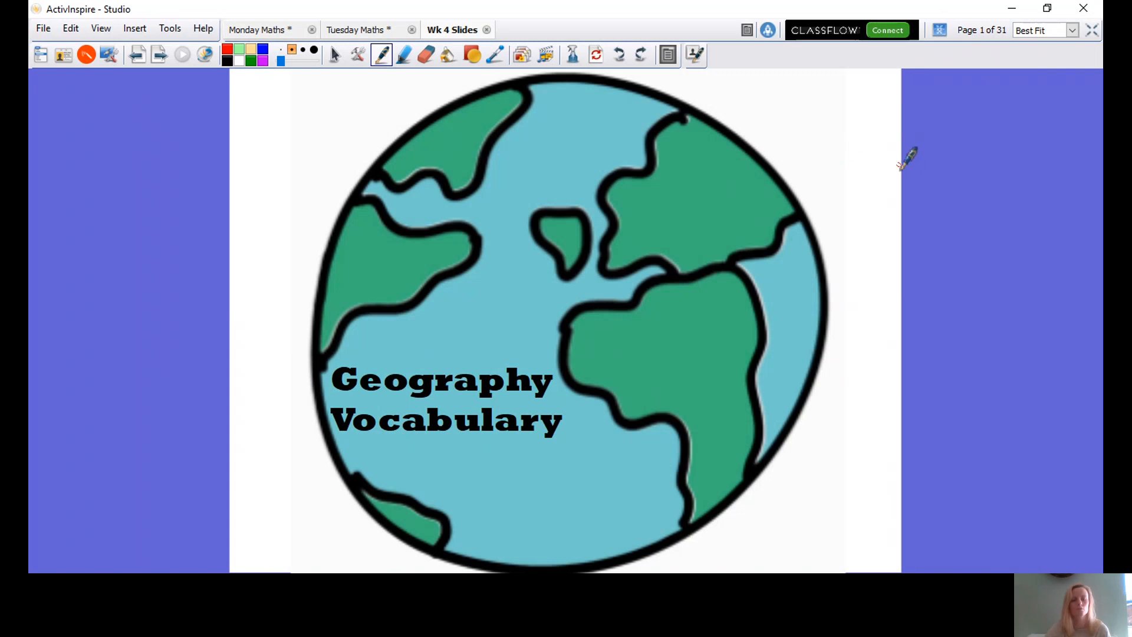
{"action": "mouse_move", "coordinate": [953, 202]}
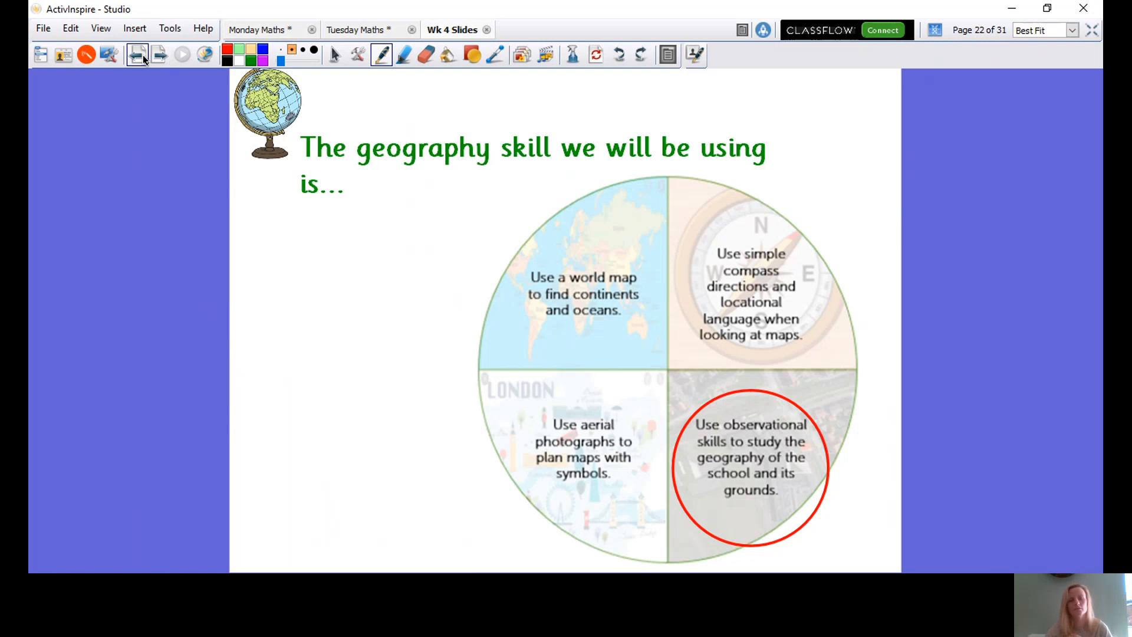
{"action": "left_click", "coordinate": [138, 55]}
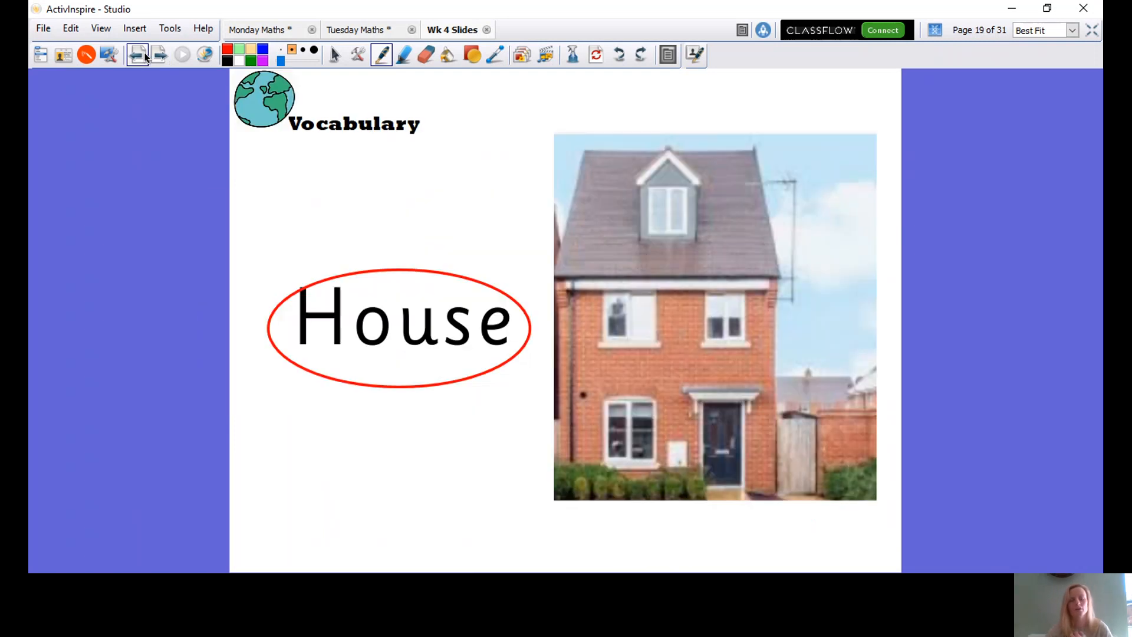
{"action": "left_click", "coordinate": [136, 54]}
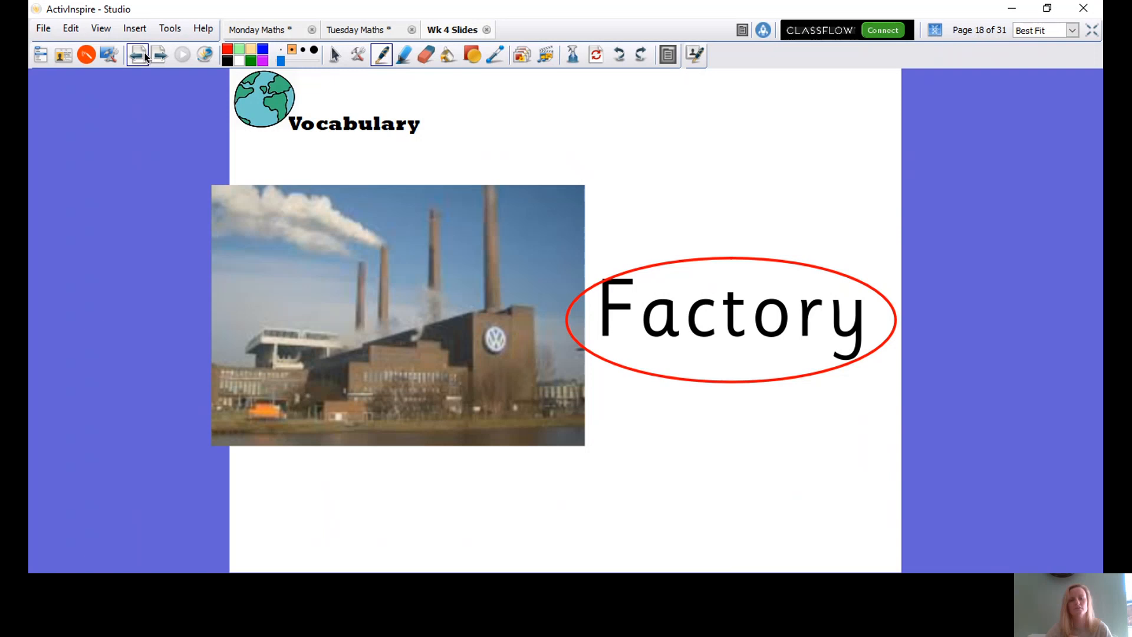
{"action": "left_click", "coordinate": [136, 55]}
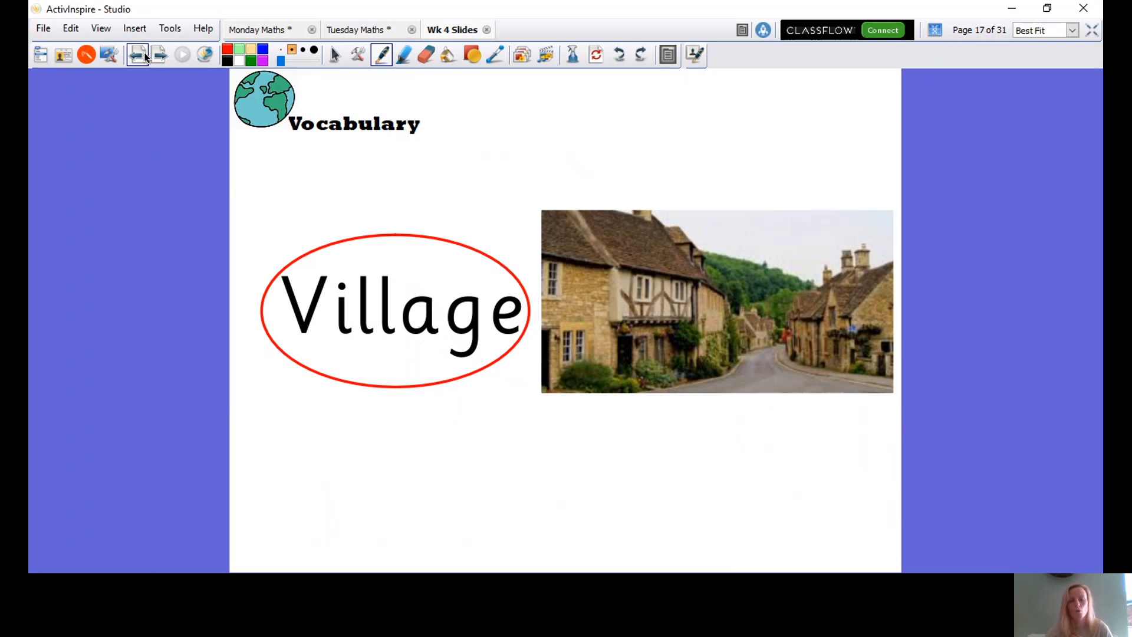
{"action": "left_click", "coordinate": [137, 54]}
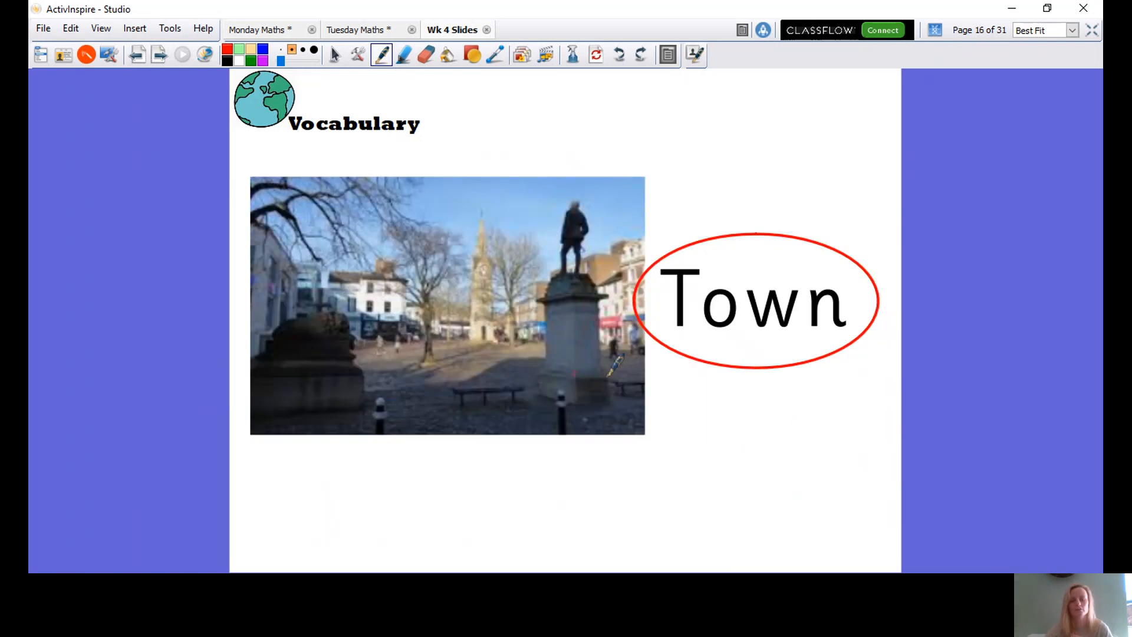
{"action": "mouse_move", "coordinate": [689, 314]}
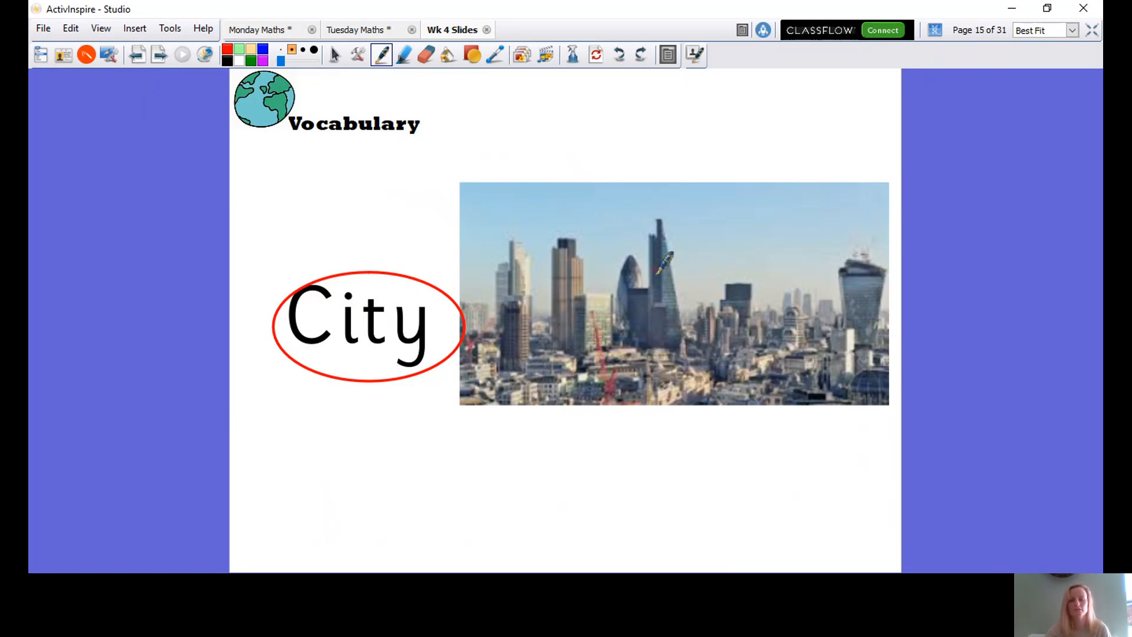
{"action": "mouse_move", "coordinate": [595, 328]}
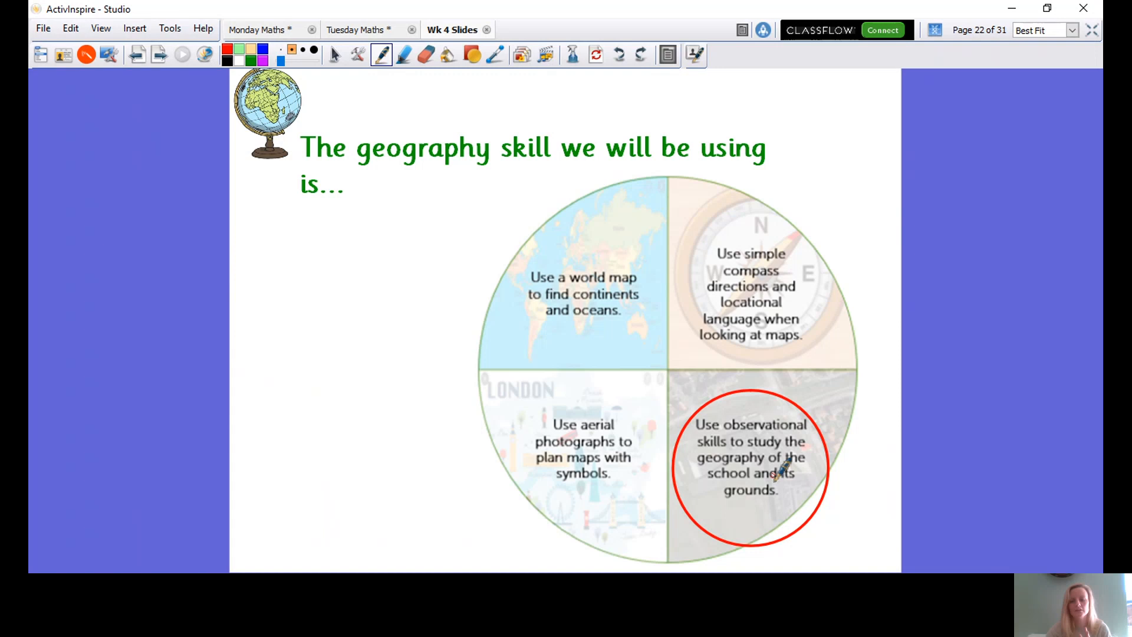
{"action": "mouse_move", "coordinate": [887, 477]}
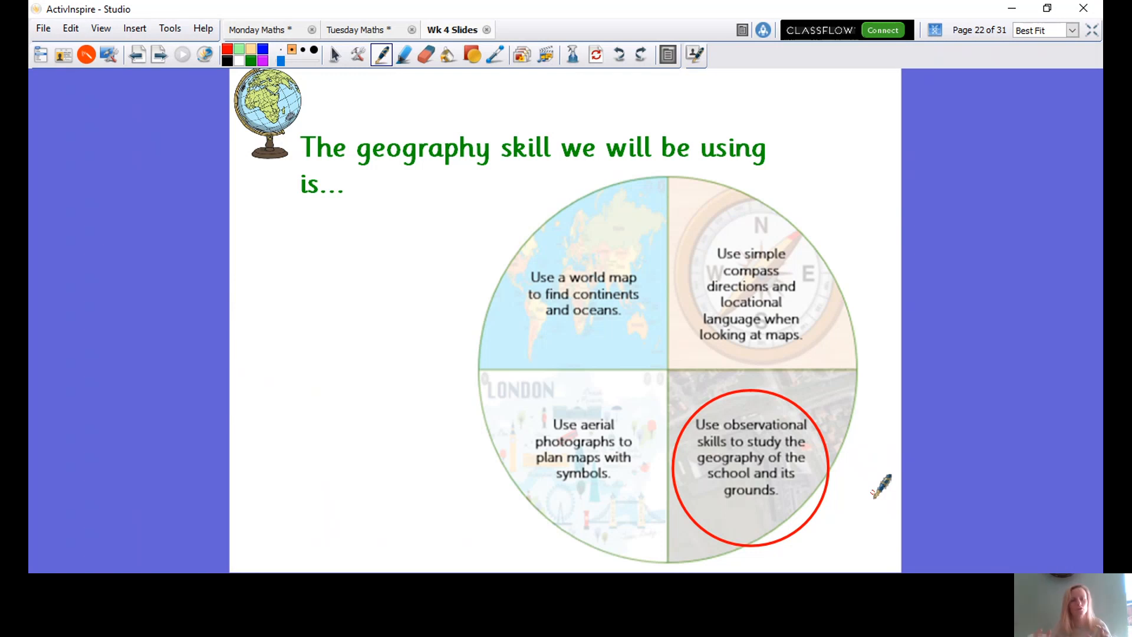
{"action": "left_click", "coordinate": [137, 55]}
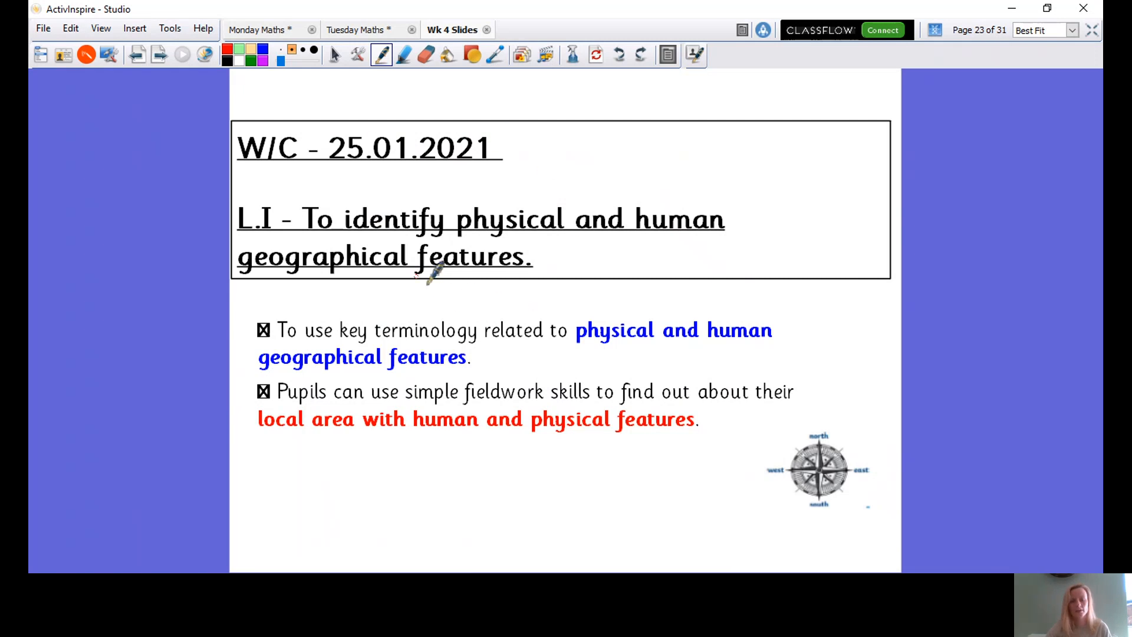
{"action": "mouse_move", "coordinate": [505, 293]}
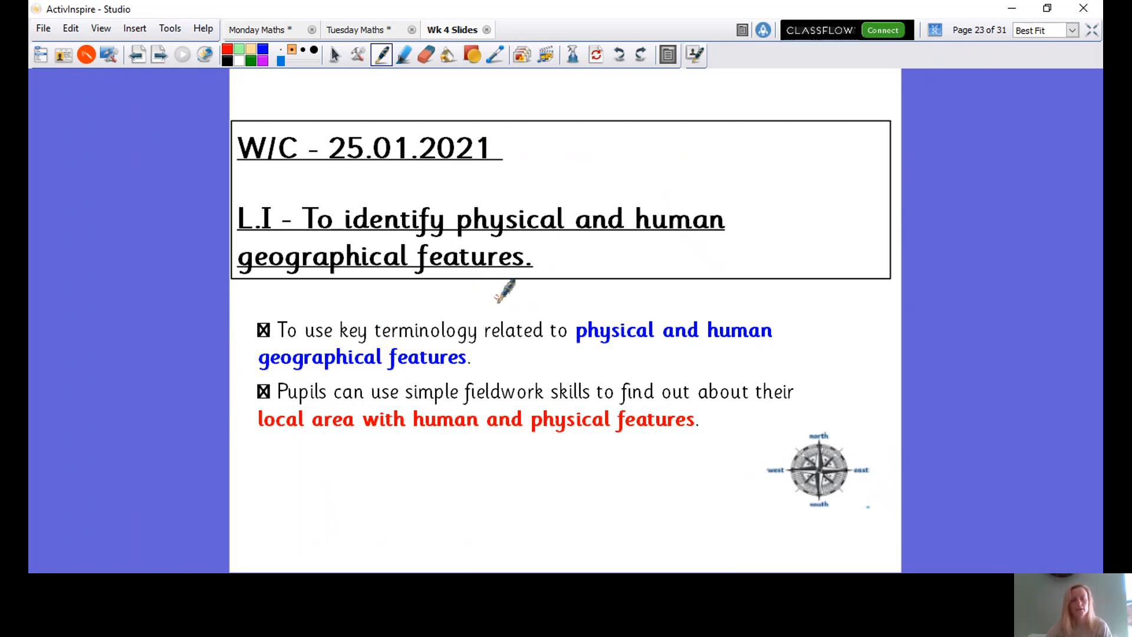
{"action": "mouse_move", "coordinate": [480, 231]}
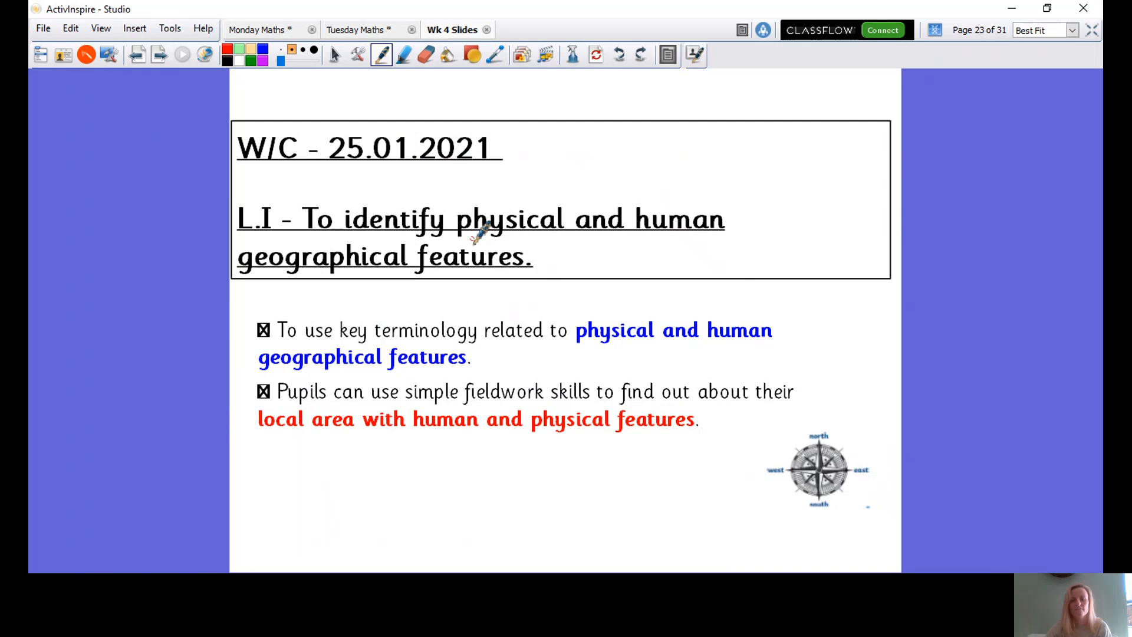
{"action": "mouse_move", "coordinate": [642, 234]}
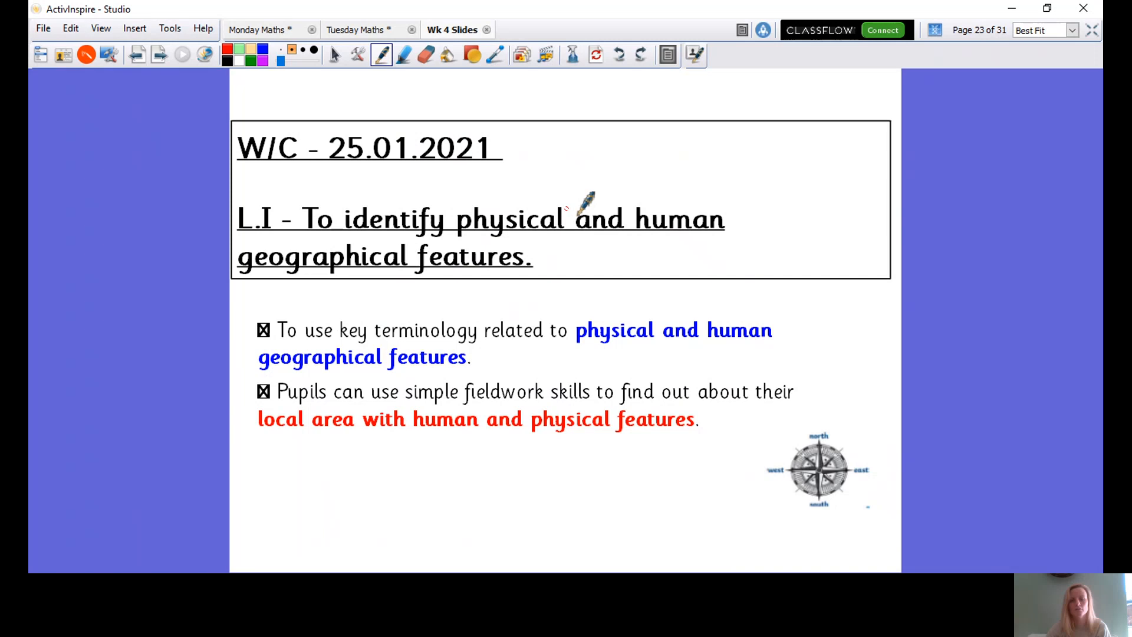
{"action": "mouse_move", "coordinate": [512, 209]}
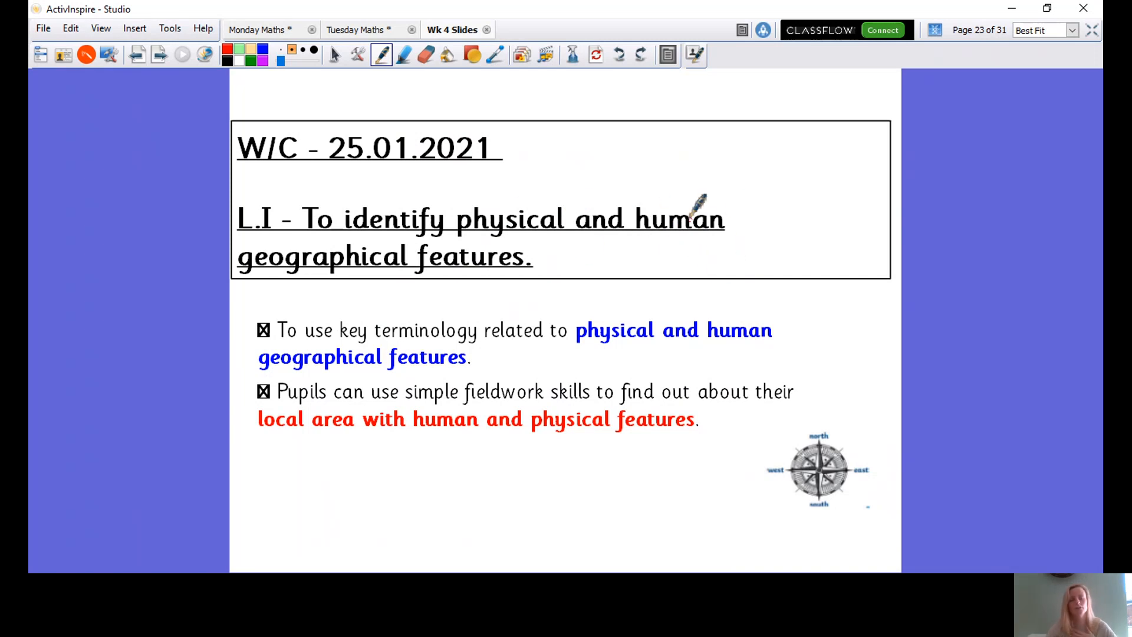
{"action": "mouse_move", "coordinate": [667, 249]}
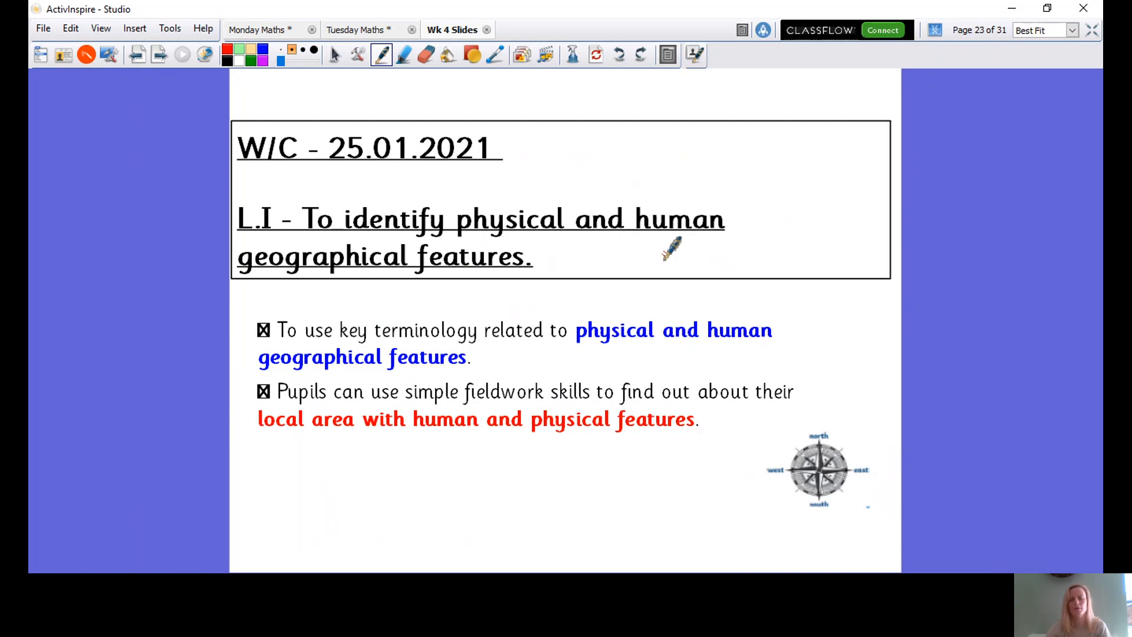
{"action": "mouse_move", "coordinate": [498, 303]}
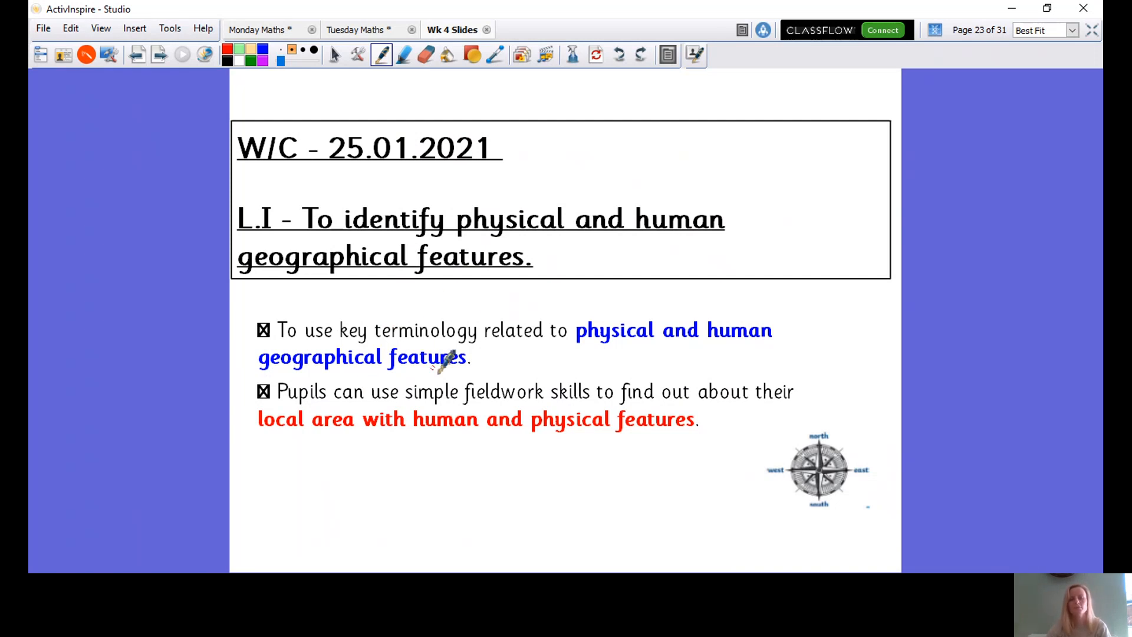
{"action": "mouse_move", "coordinate": [524, 364]}
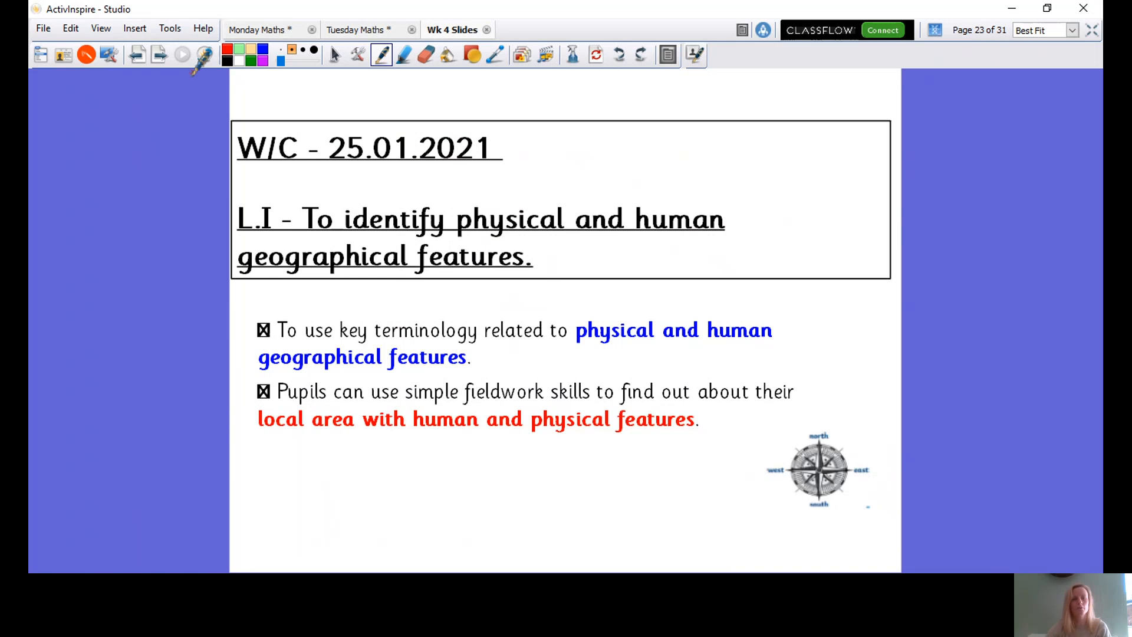
Advance to page 24, the slide defining physical features as formed by nature.
{"action": "left_click", "coordinate": [159, 55]}
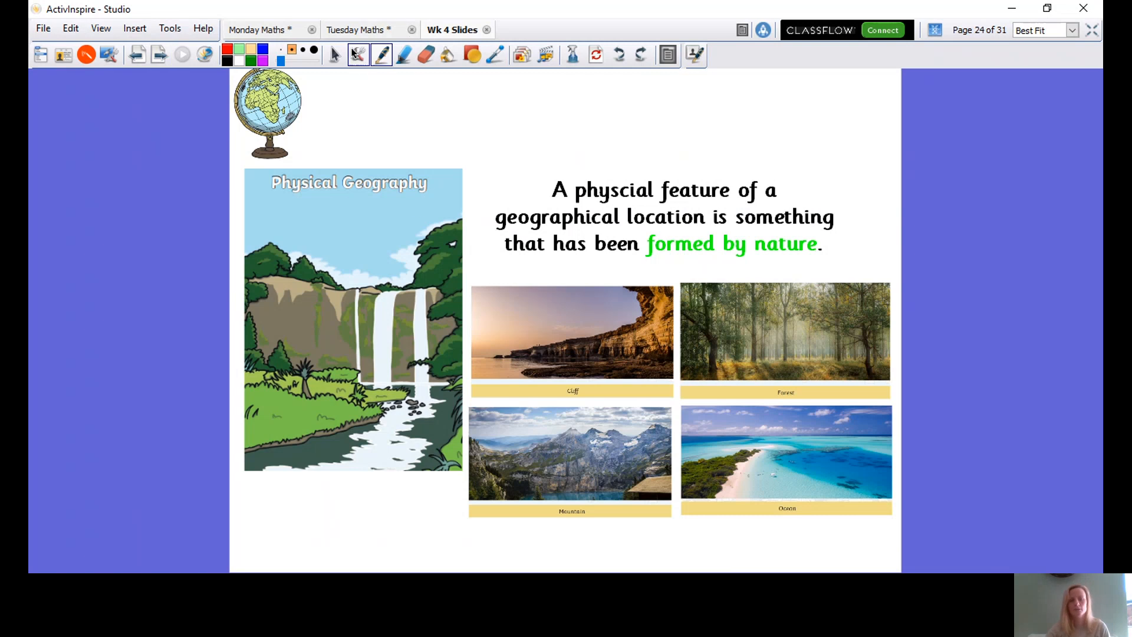
Resize the cliff, forest, mountain and ocean photos and drag the definition text to the top.
{"action": "left_click", "coordinate": [570, 332]}
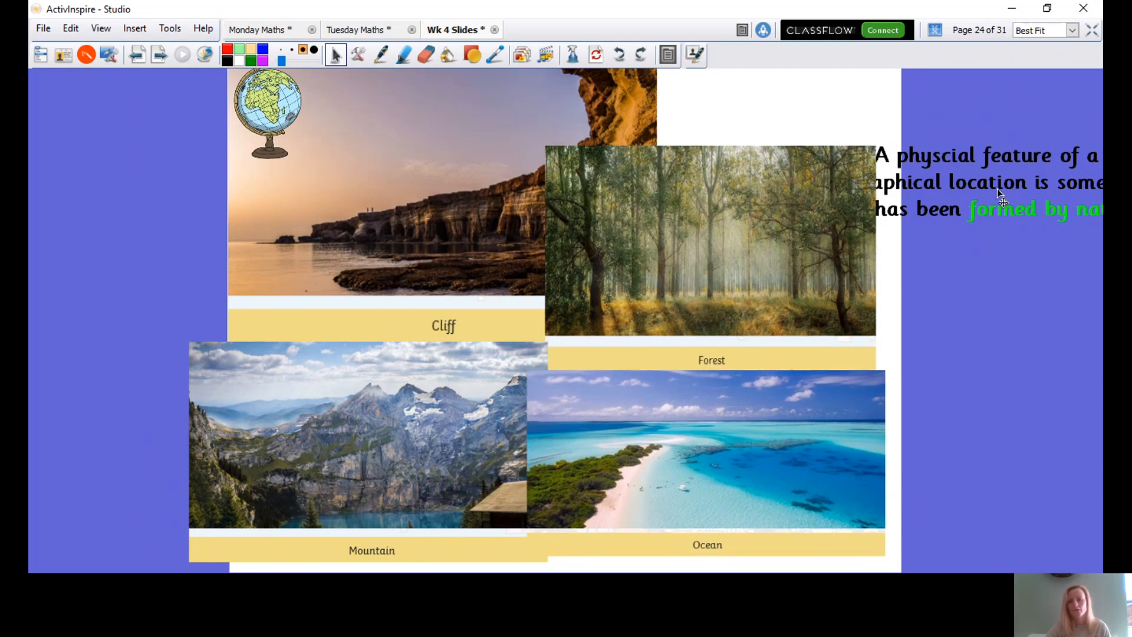
{"action": "left_click", "coordinate": [989, 182]}
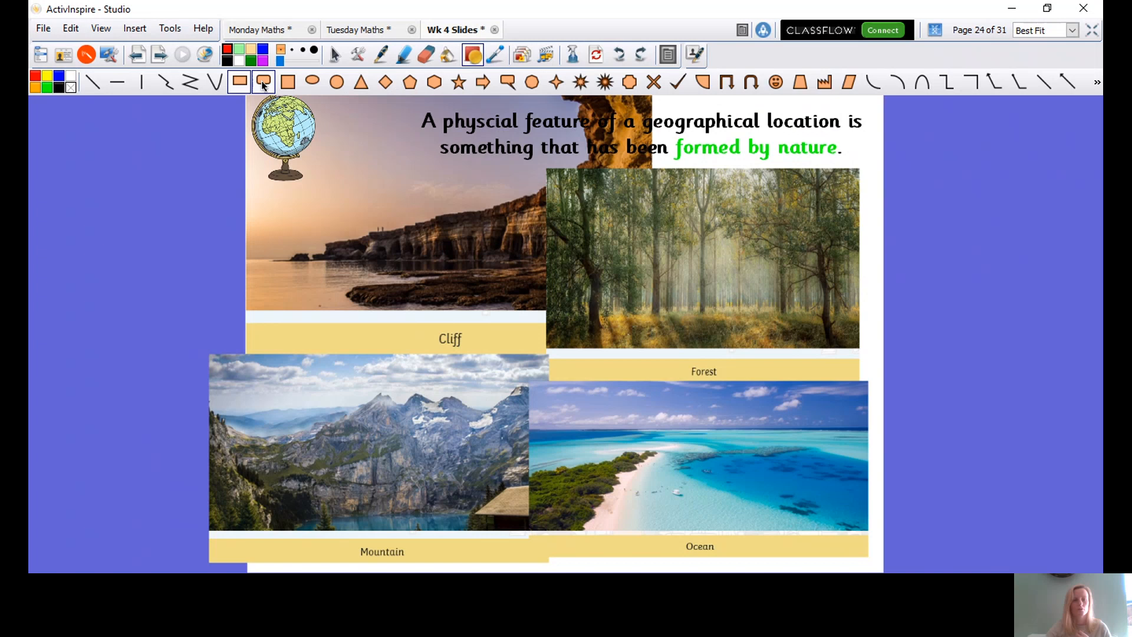
Advance to page 25, the Physical Geography slide defining beach, coastline and sea/ocean.
{"action": "left_click", "coordinate": [160, 55]}
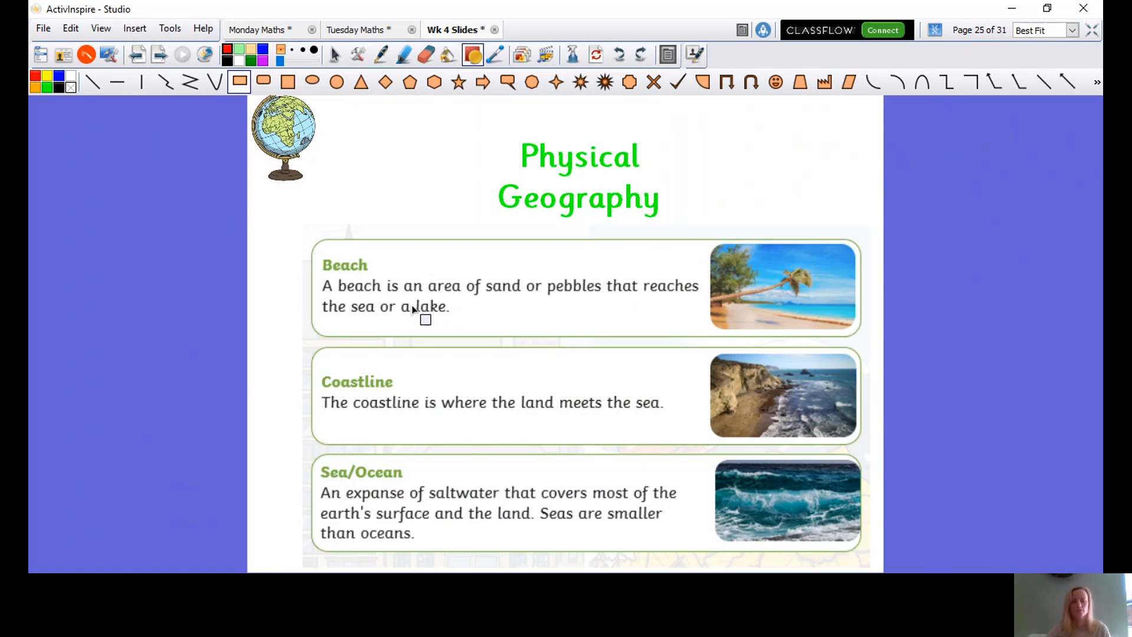
{"action": "mouse_move", "coordinate": [367, 309]}
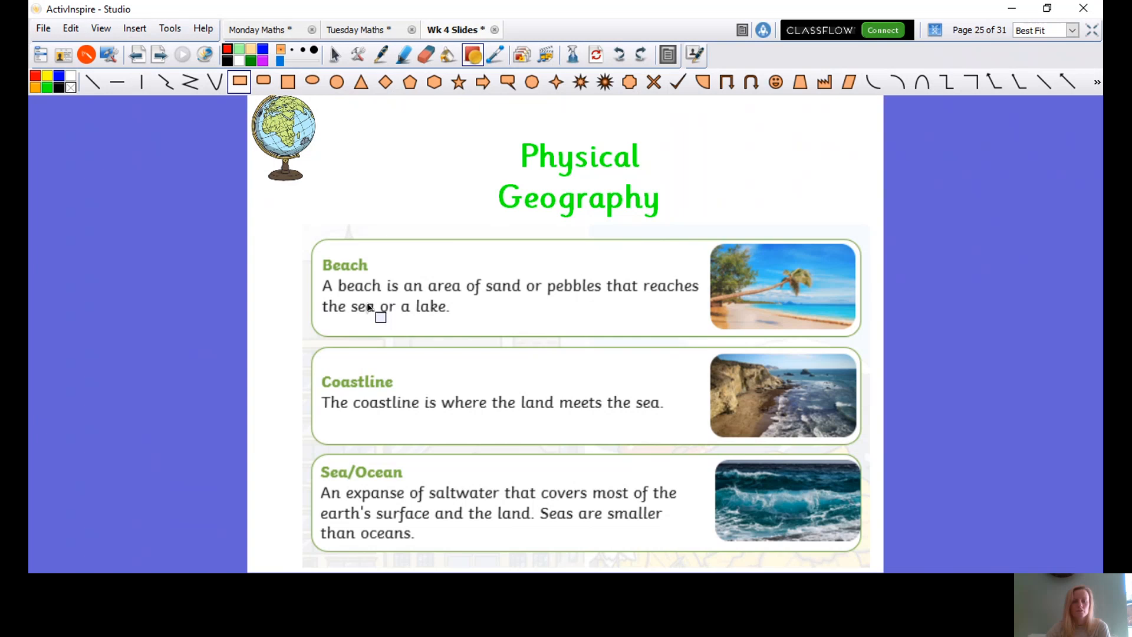
{"action": "mouse_move", "coordinate": [610, 322]}
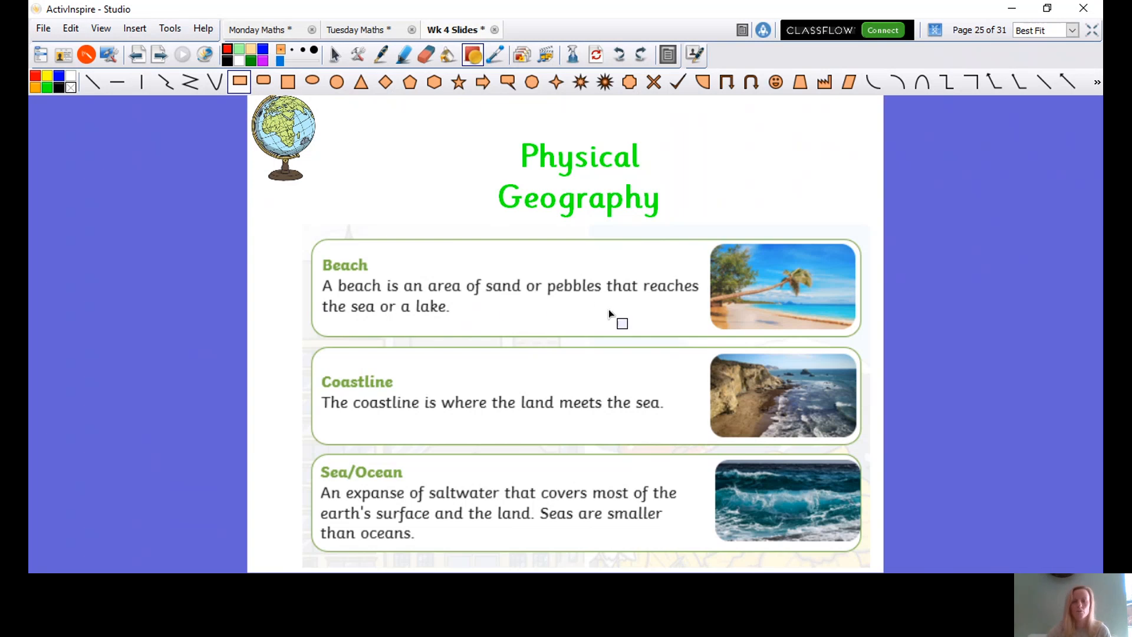
{"action": "mouse_move", "coordinate": [771, 334]}
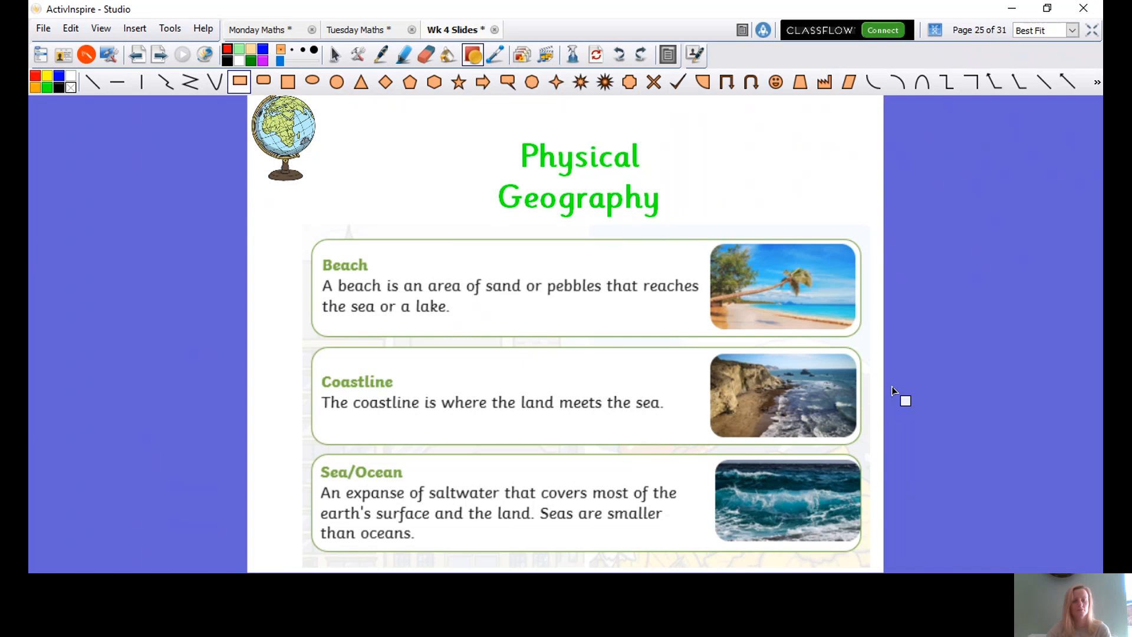
{"action": "mouse_move", "coordinate": [490, 425]}
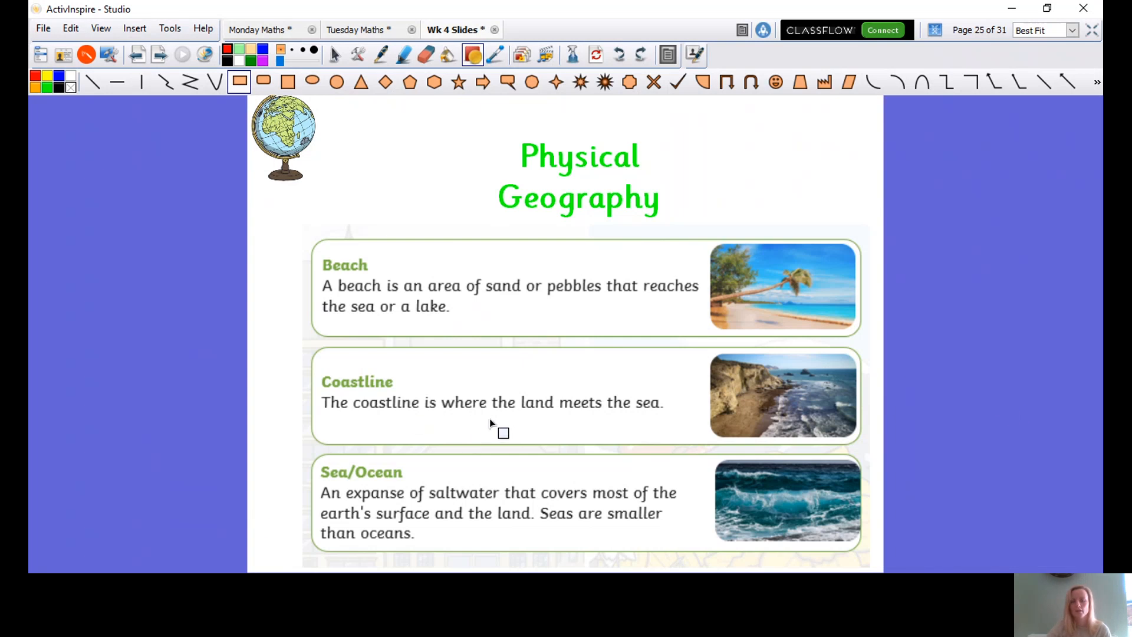
{"action": "mouse_move", "coordinate": [588, 415]}
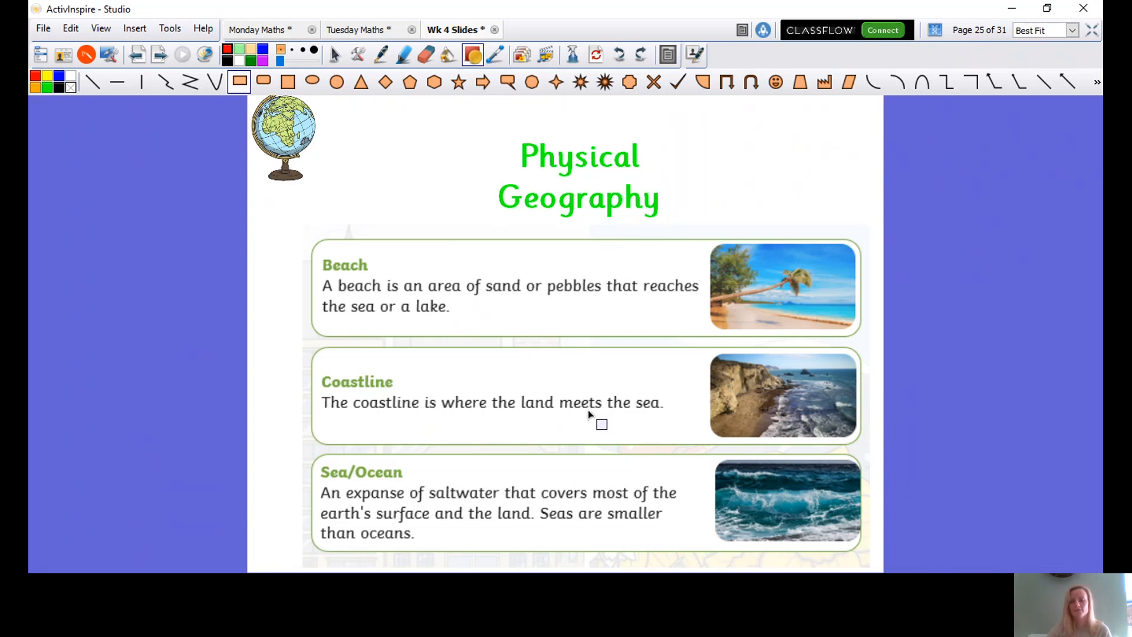
{"action": "mouse_move", "coordinate": [943, 364]}
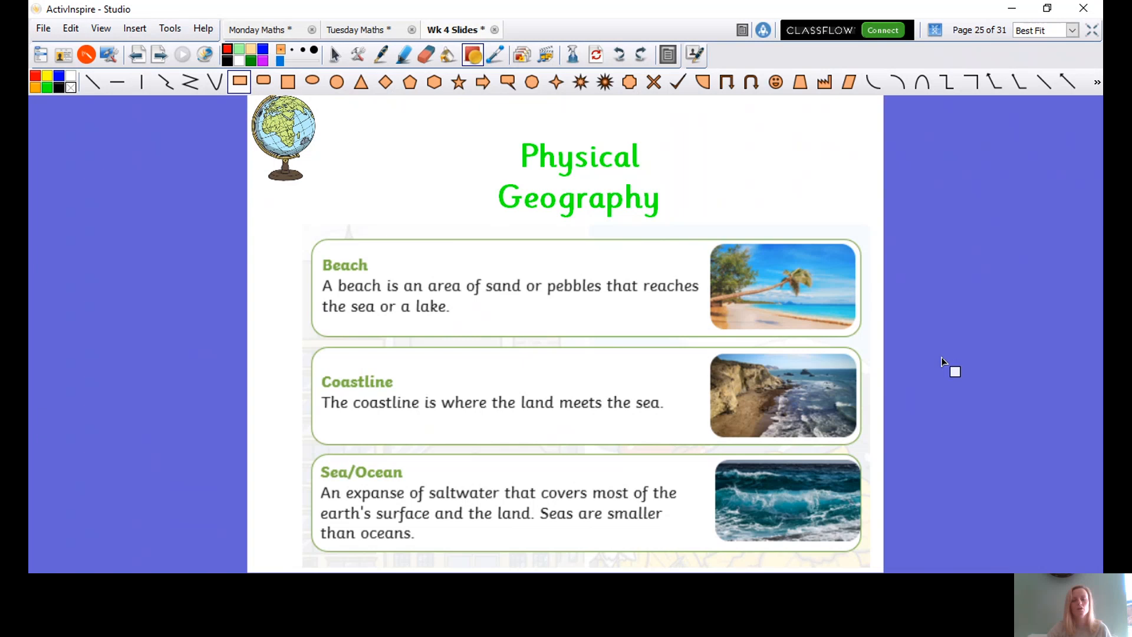
{"action": "mouse_move", "coordinate": [960, 394]}
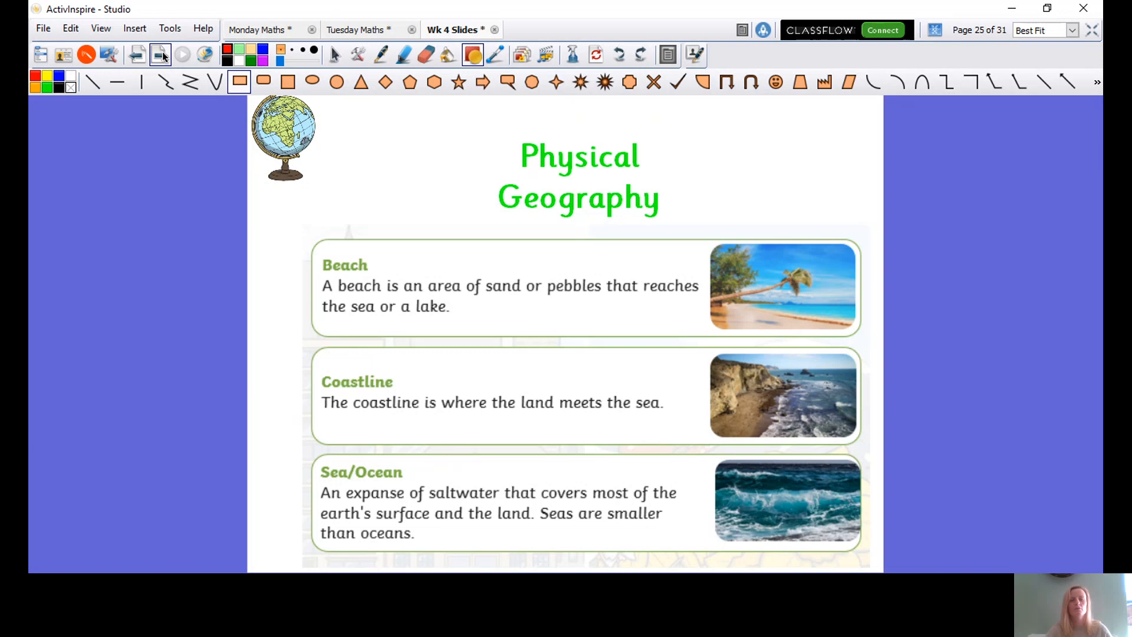
Go to page 26 and enlarge the Town and Village photos.
{"action": "left_click", "coordinate": [160, 55]}
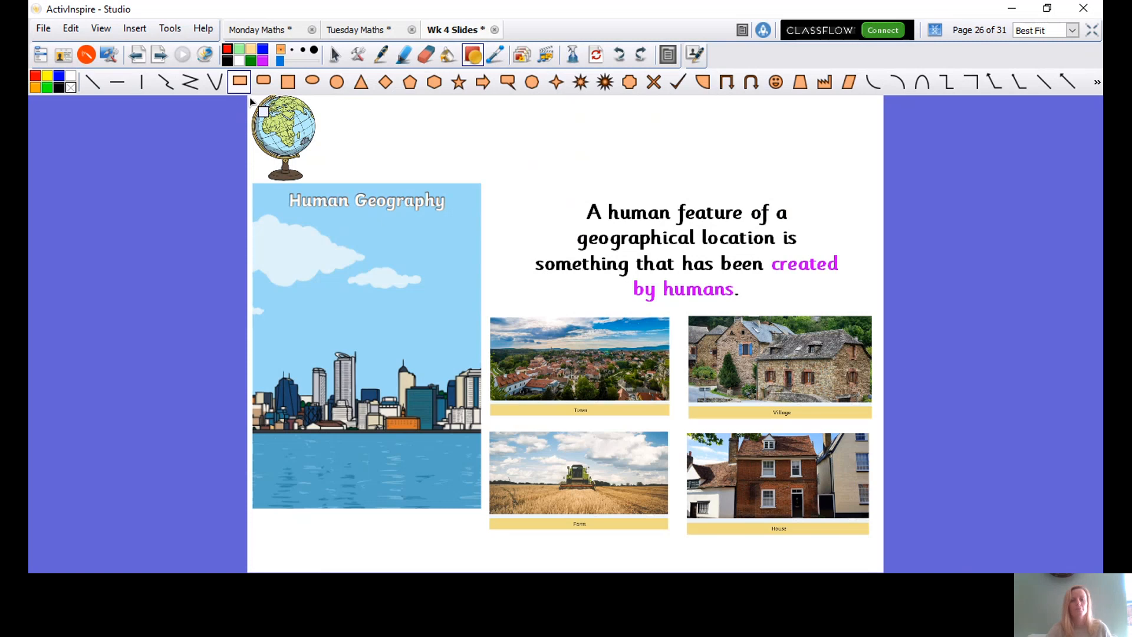
{"action": "mouse_move", "coordinate": [171, 120]}
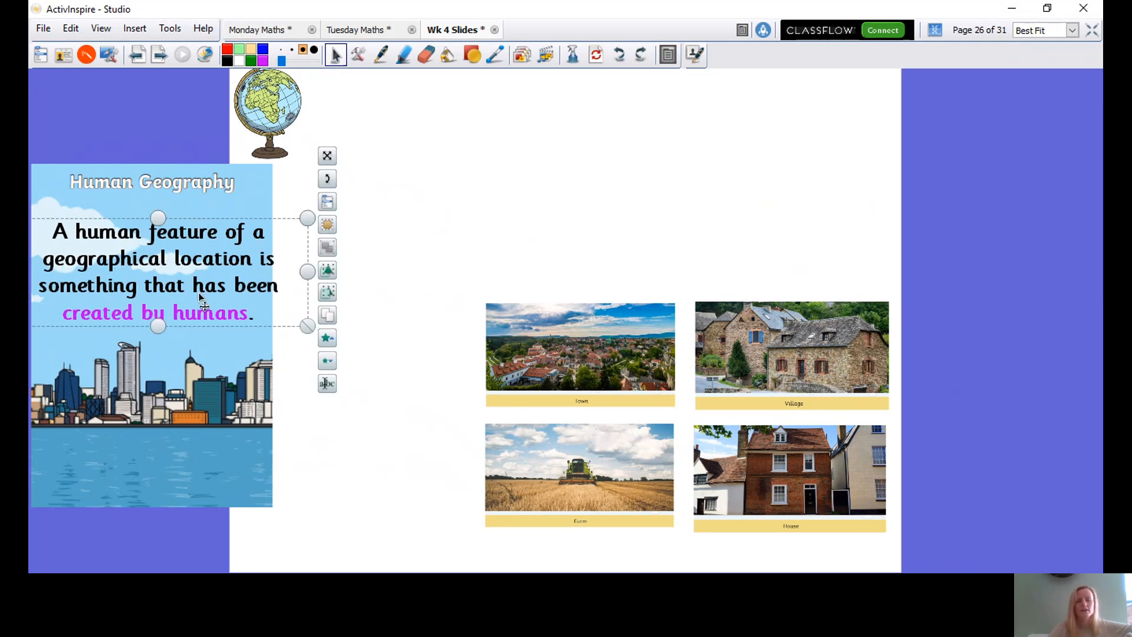
{"action": "left_click", "coordinate": [579, 347]}
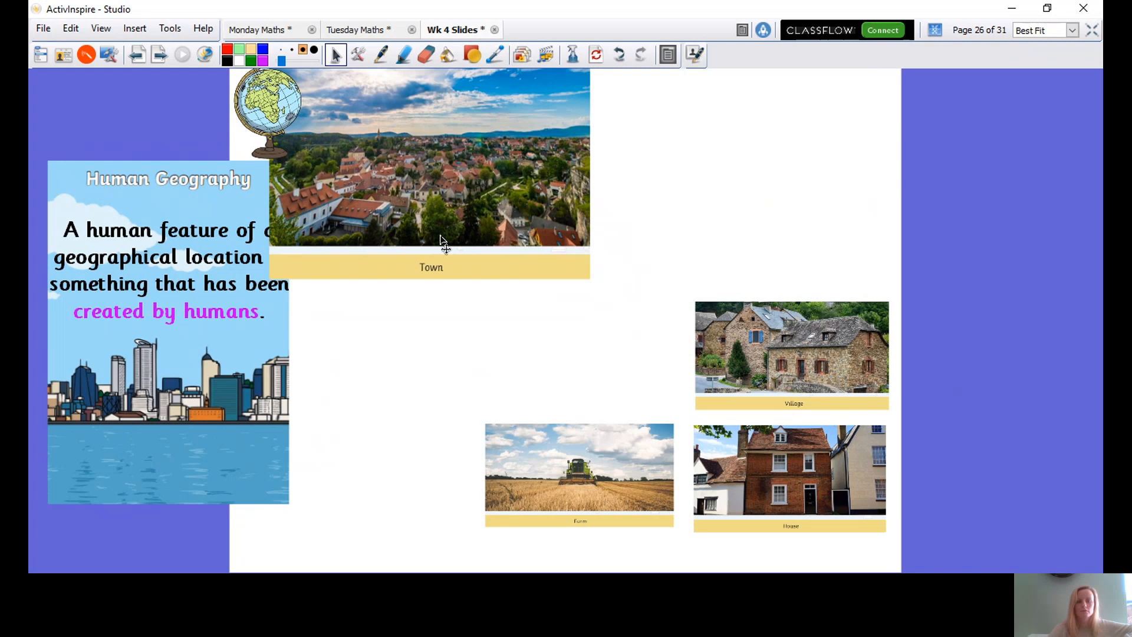
{"action": "left_click", "coordinate": [792, 354]}
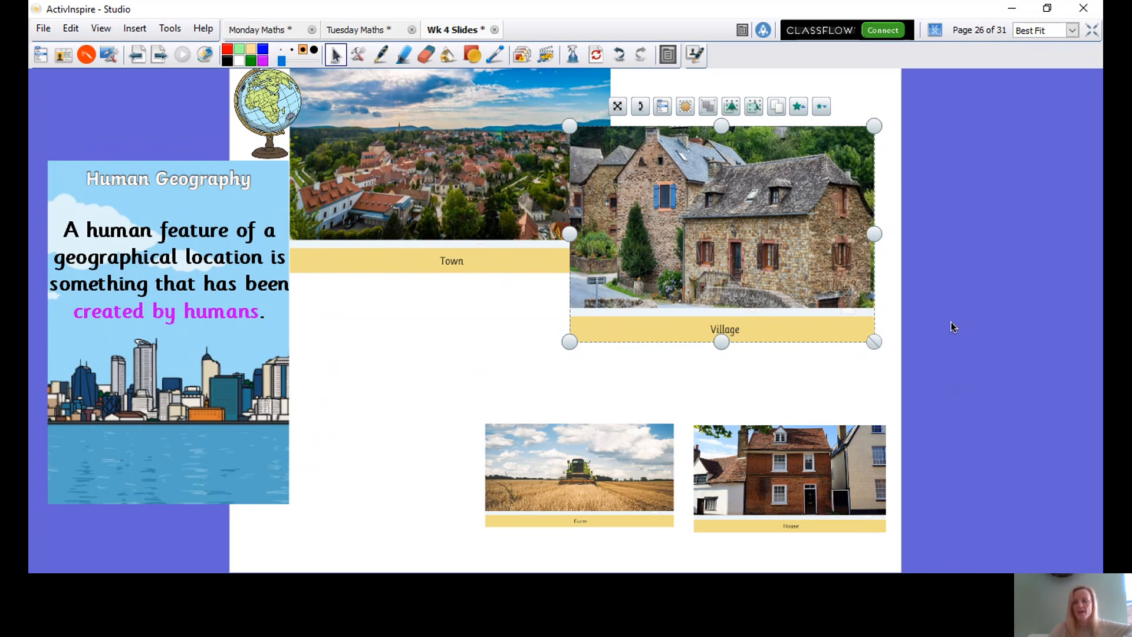
{"action": "left_click", "coordinate": [705, 411]}
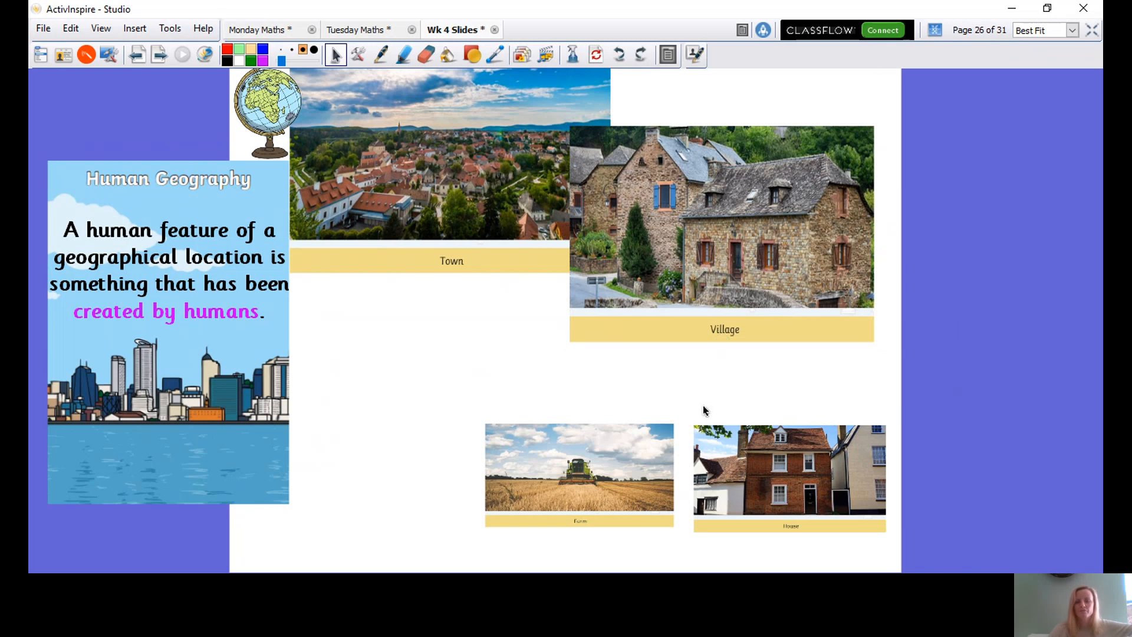
{"action": "mouse_move", "coordinate": [784, 286]}
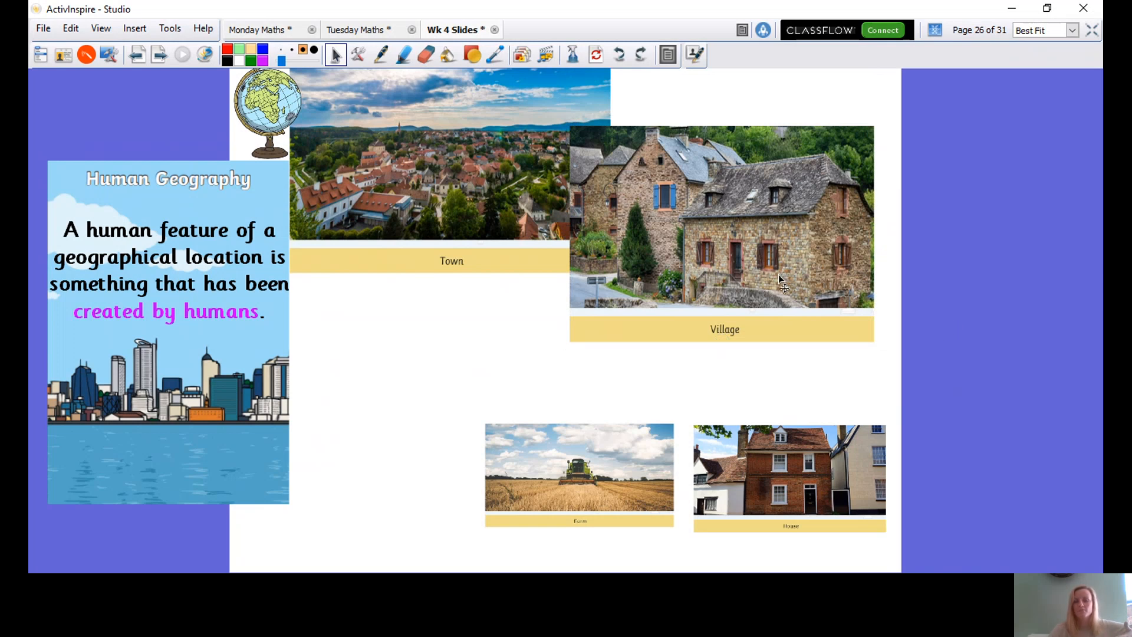
{"action": "mouse_move", "coordinate": [776, 350]}
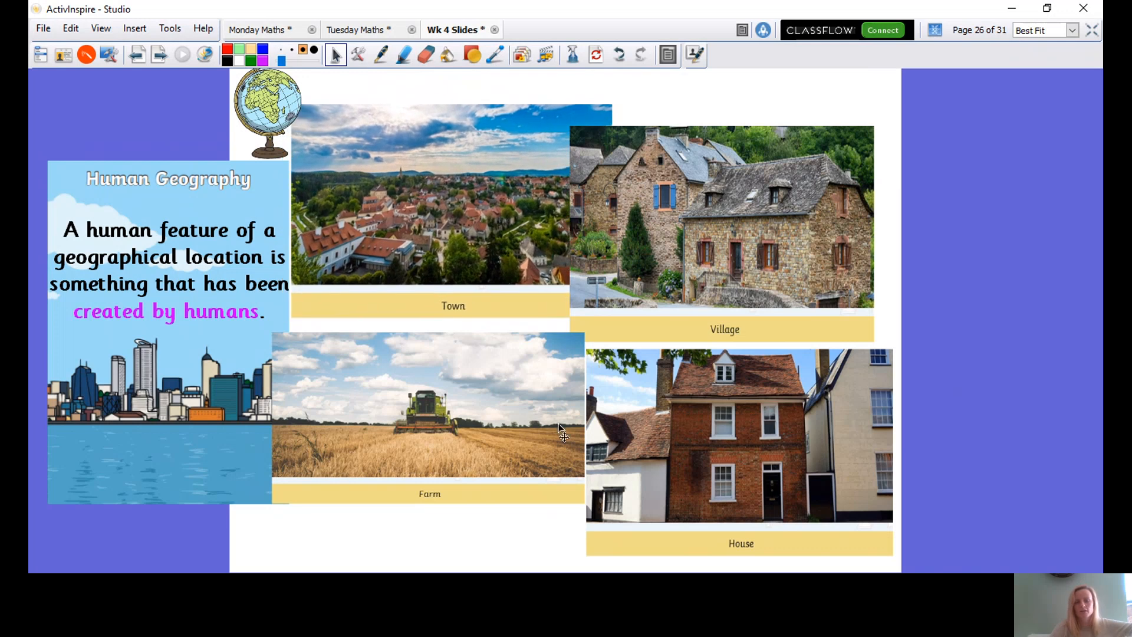
{"action": "mouse_move", "coordinate": [526, 451]}
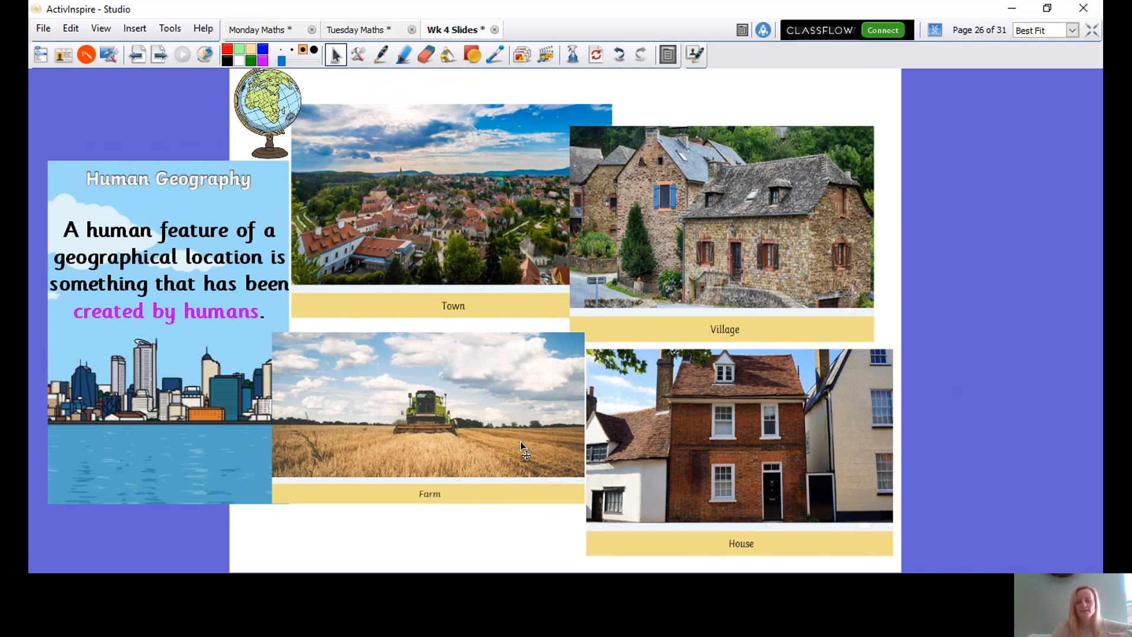
{"action": "mouse_move", "coordinate": [483, 454]}
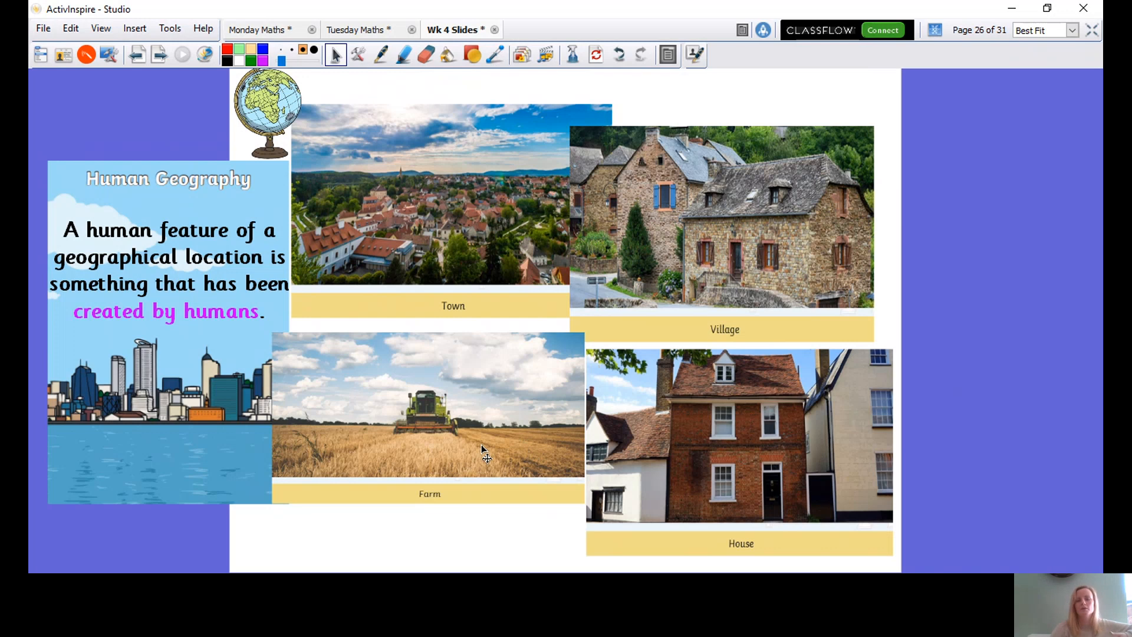
{"action": "mouse_move", "coordinate": [480, 442]}
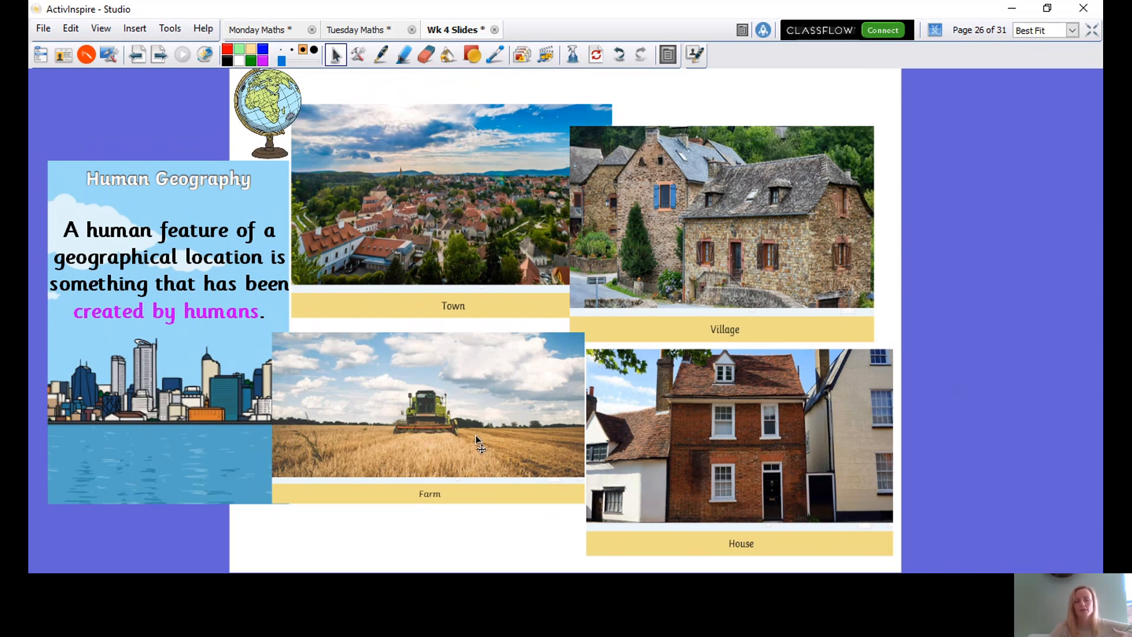
{"action": "mouse_move", "coordinate": [481, 453]}
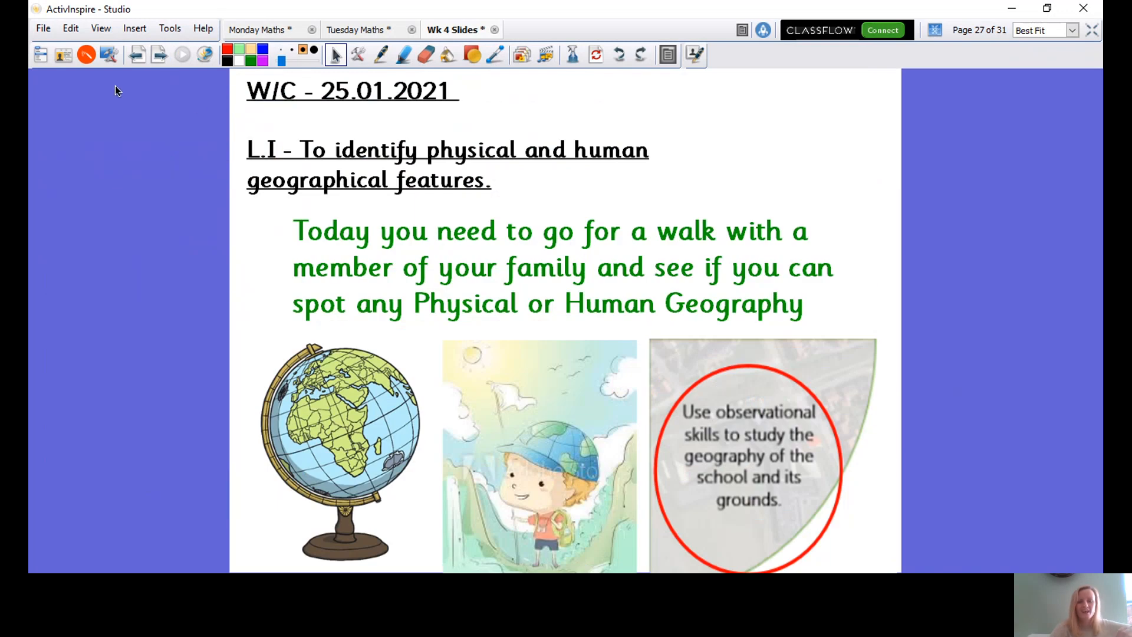
{"action": "mouse_move", "coordinate": [359, 126]}
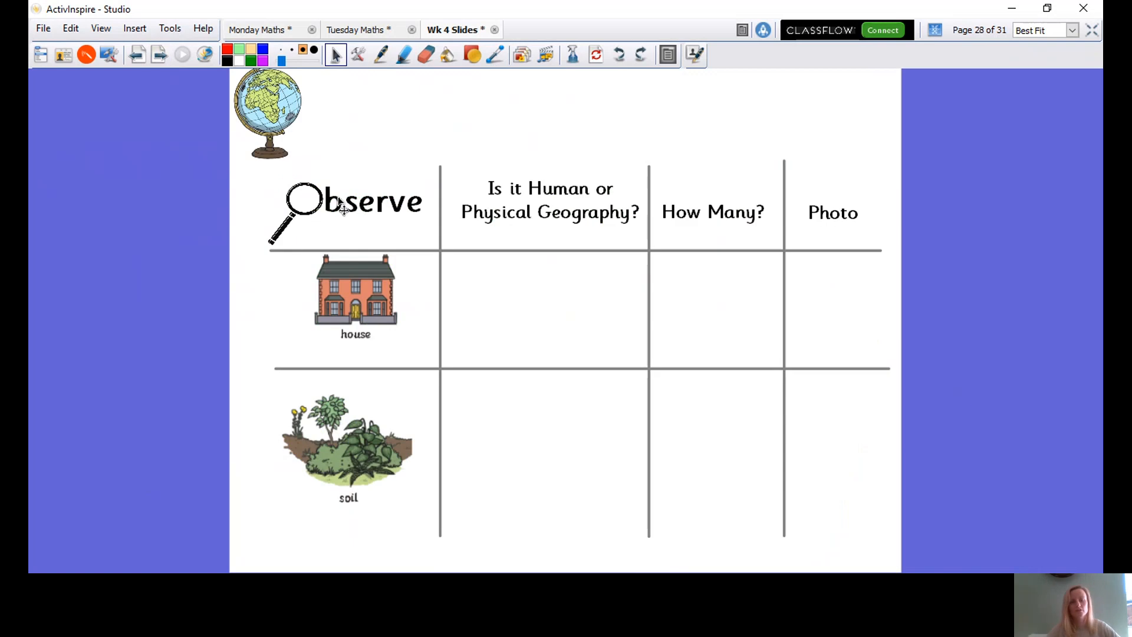
{"action": "mouse_move", "coordinate": [354, 246]}
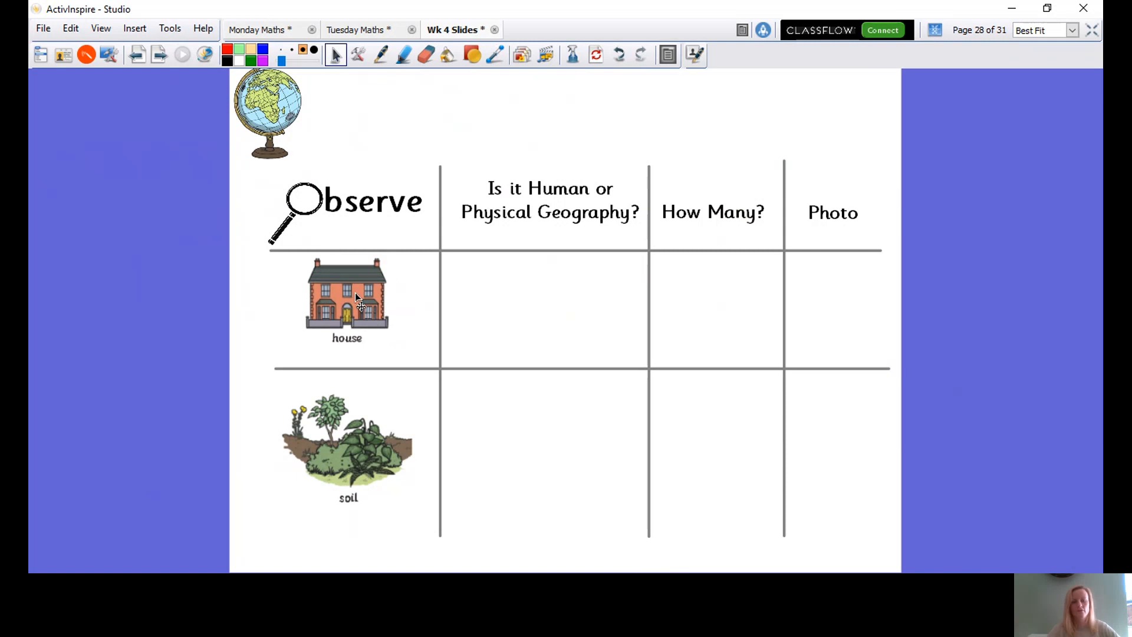
{"action": "mouse_move", "coordinate": [402, 309]}
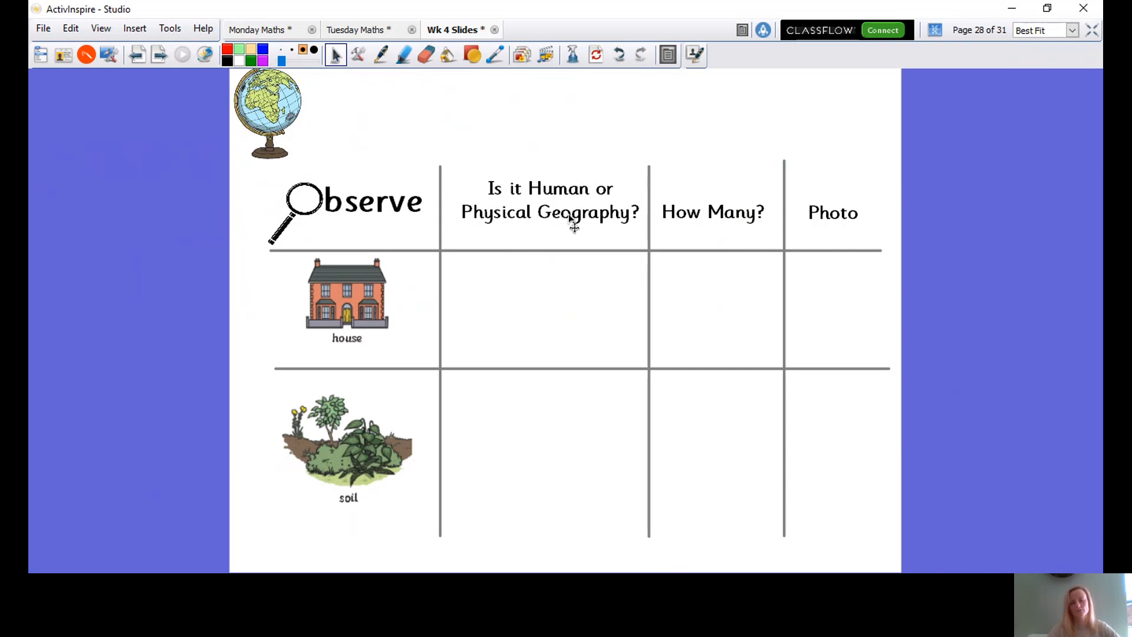
{"action": "mouse_move", "coordinate": [625, 230]}
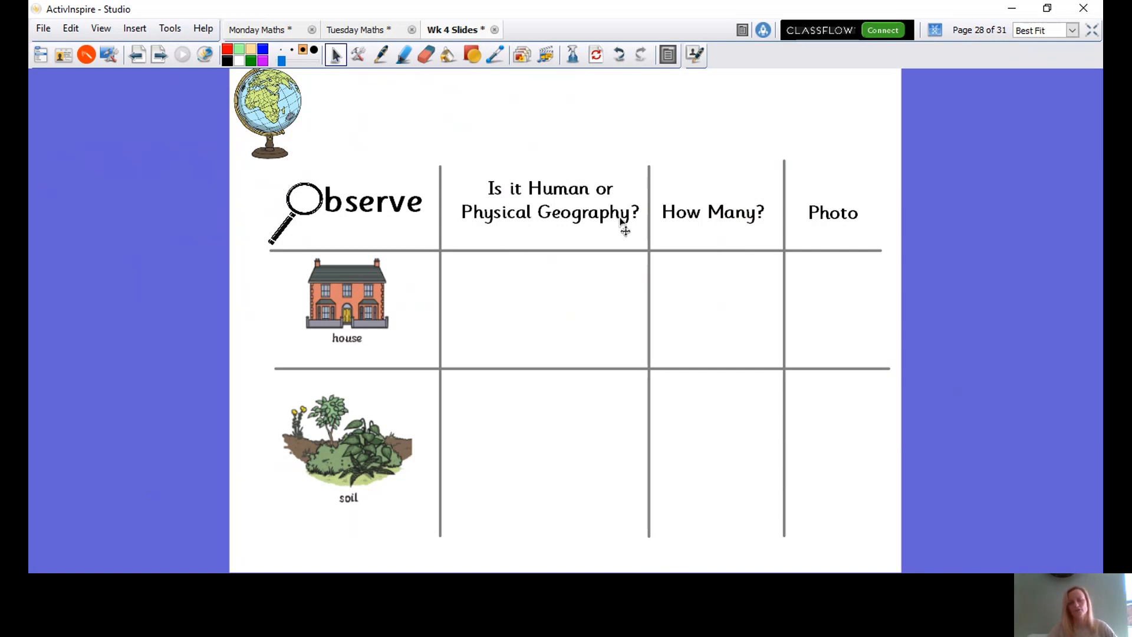
{"action": "mouse_move", "coordinate": [527, 244]}
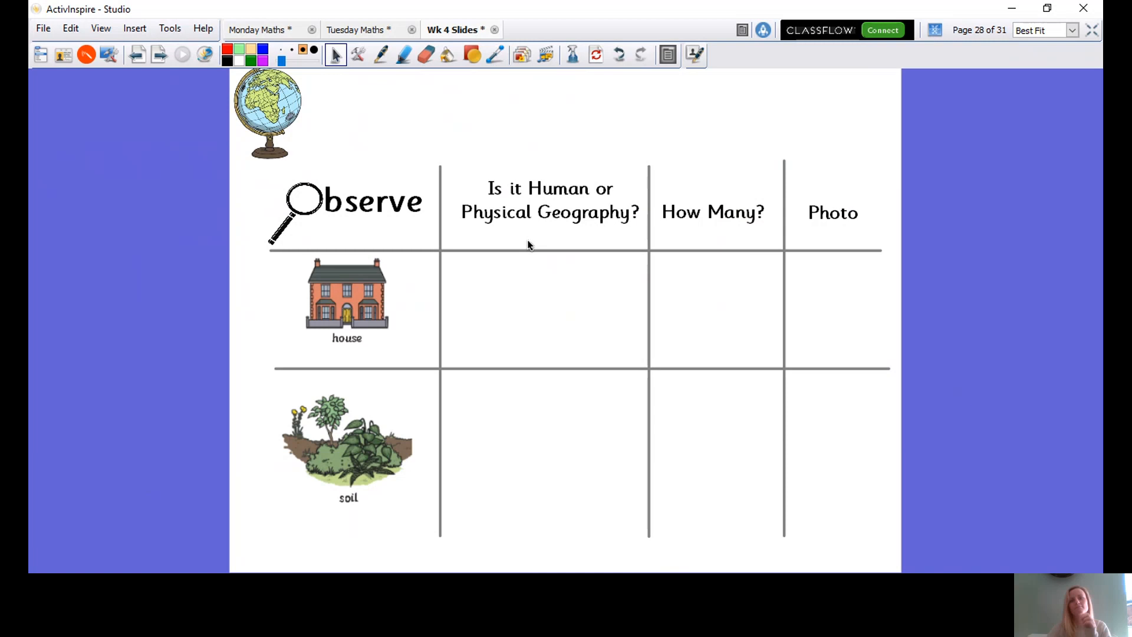
{"action": "mouse_move", "coordinate": [545, 233]}
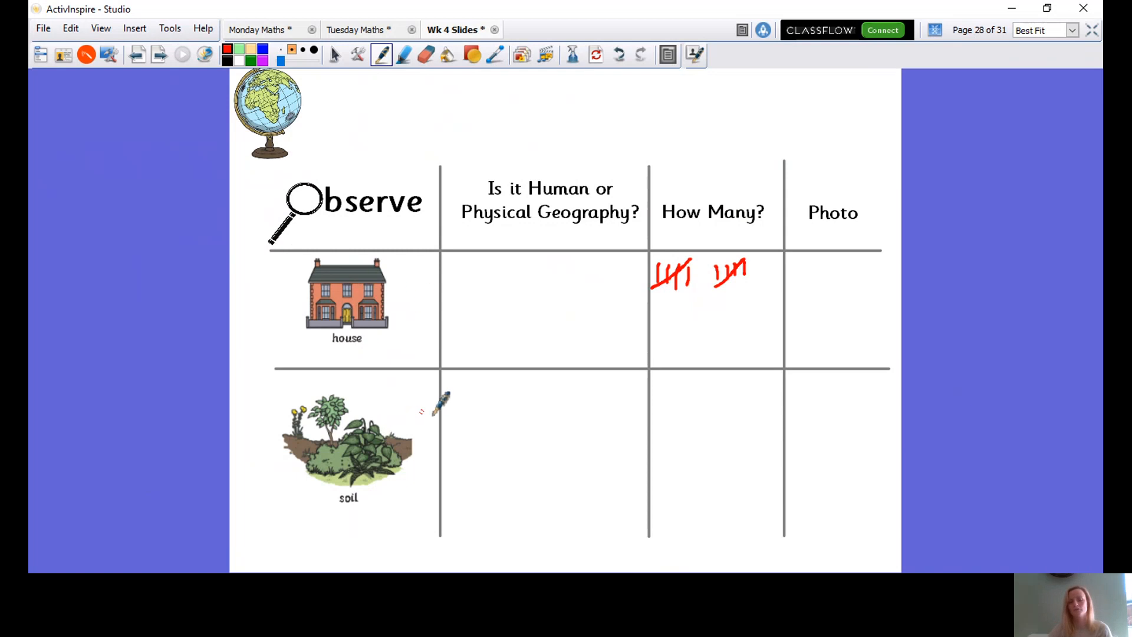
{"action": "mouse_move", "coordinate": [845, 209]}
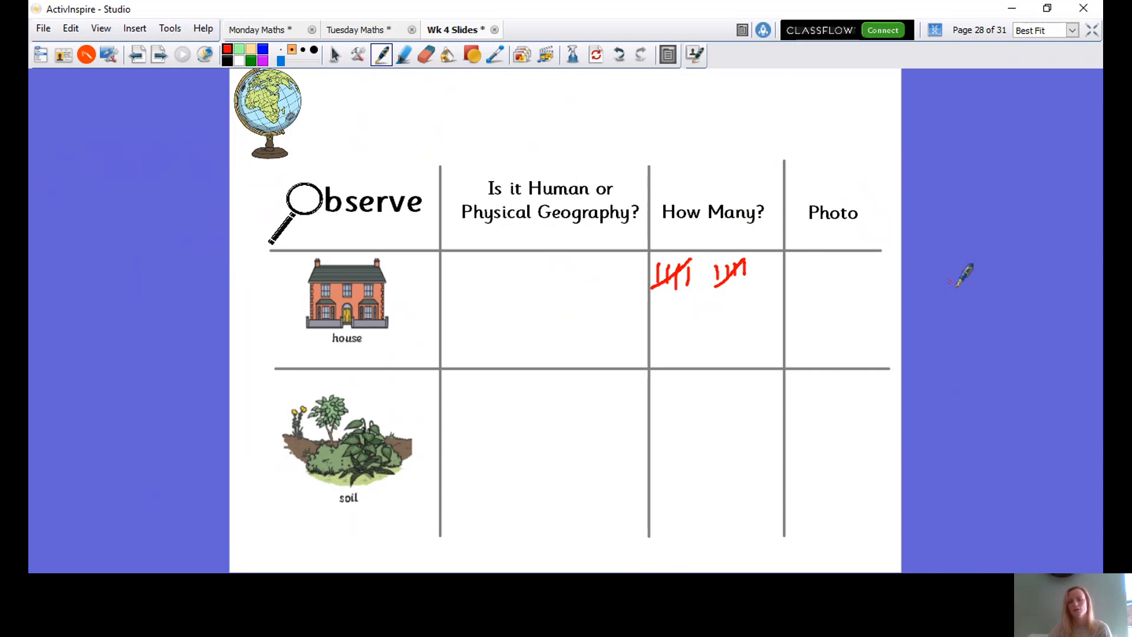
{"action": "mouse_move", "coordinate": [372, 397]}
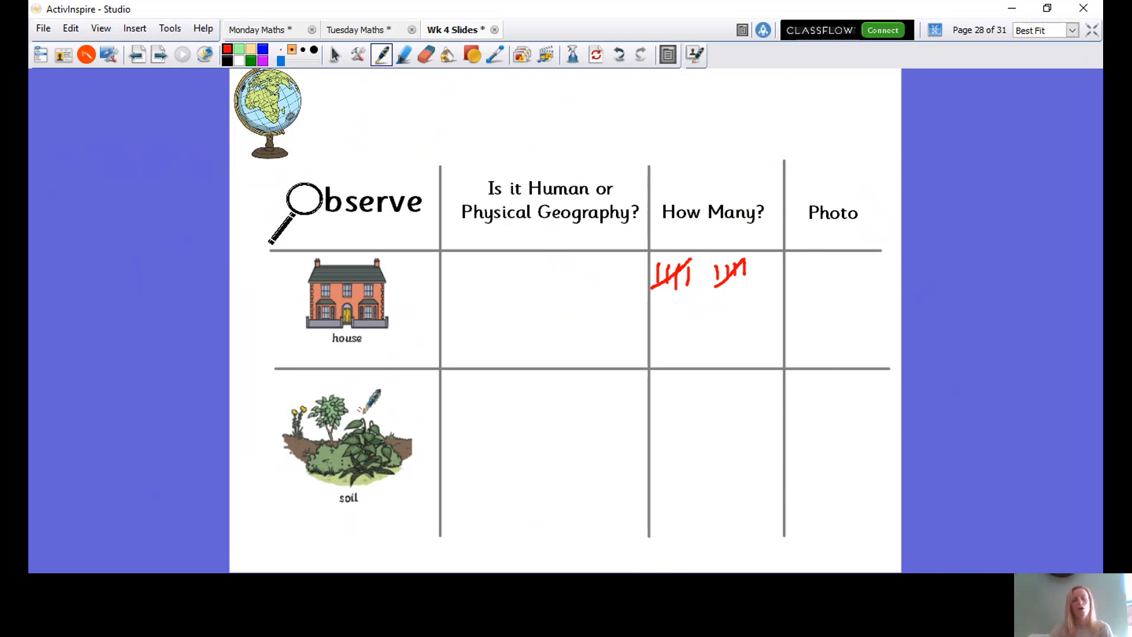
{"action": "mouse_move", "coordinate": [412, 397]}
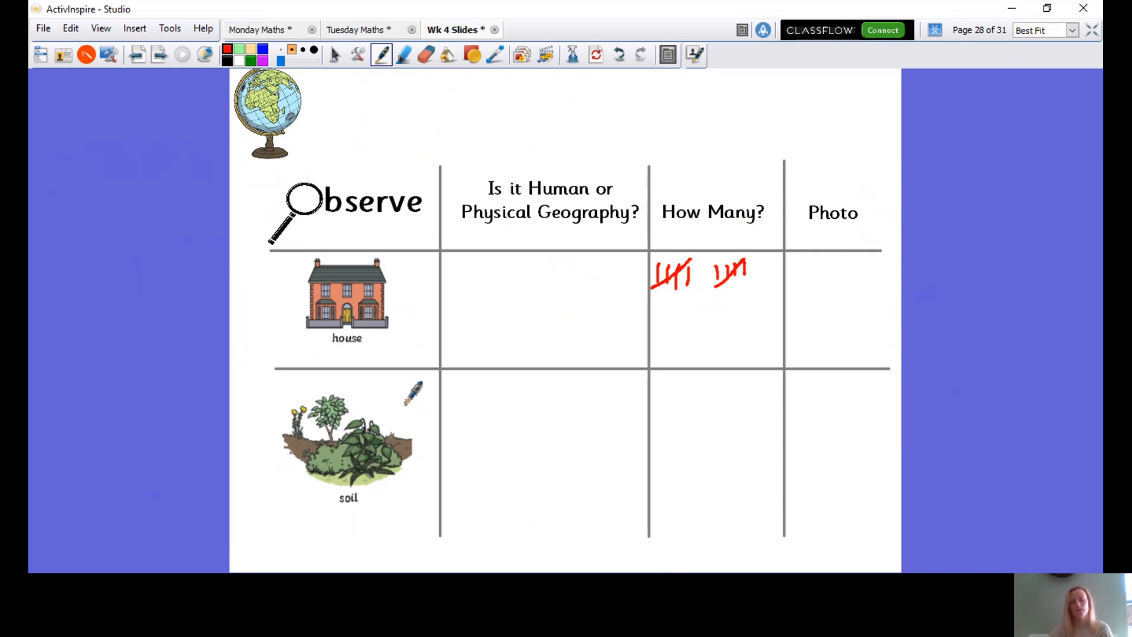
{"action": "mouse_move", "coordinate": [555, 367]}
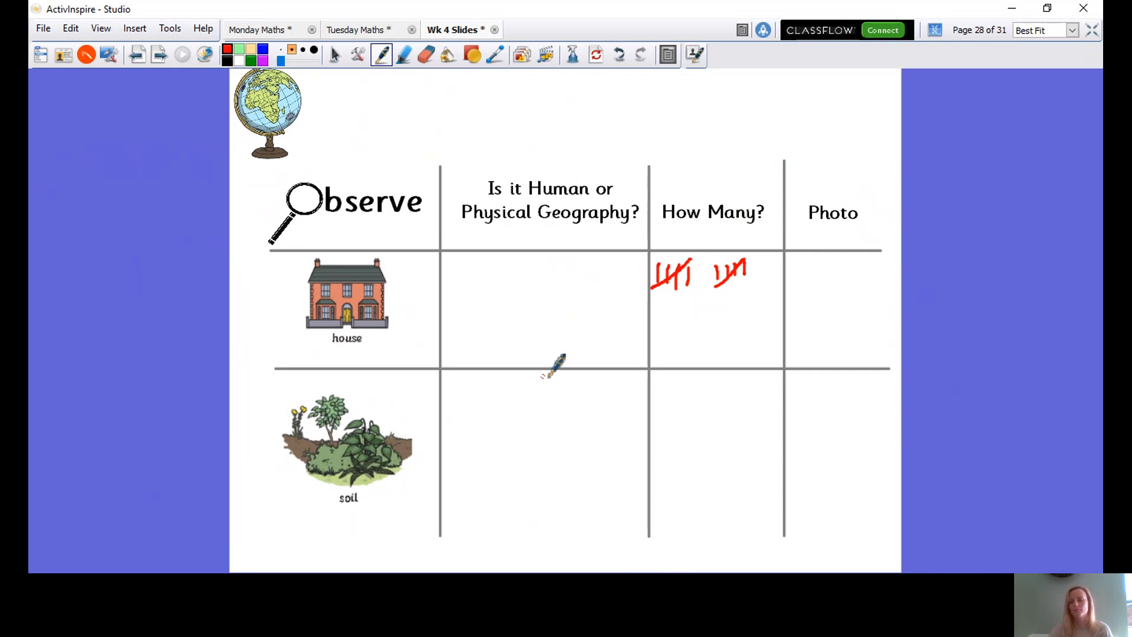
{"action": "mouse_move", "coordinate": [601, 368]}
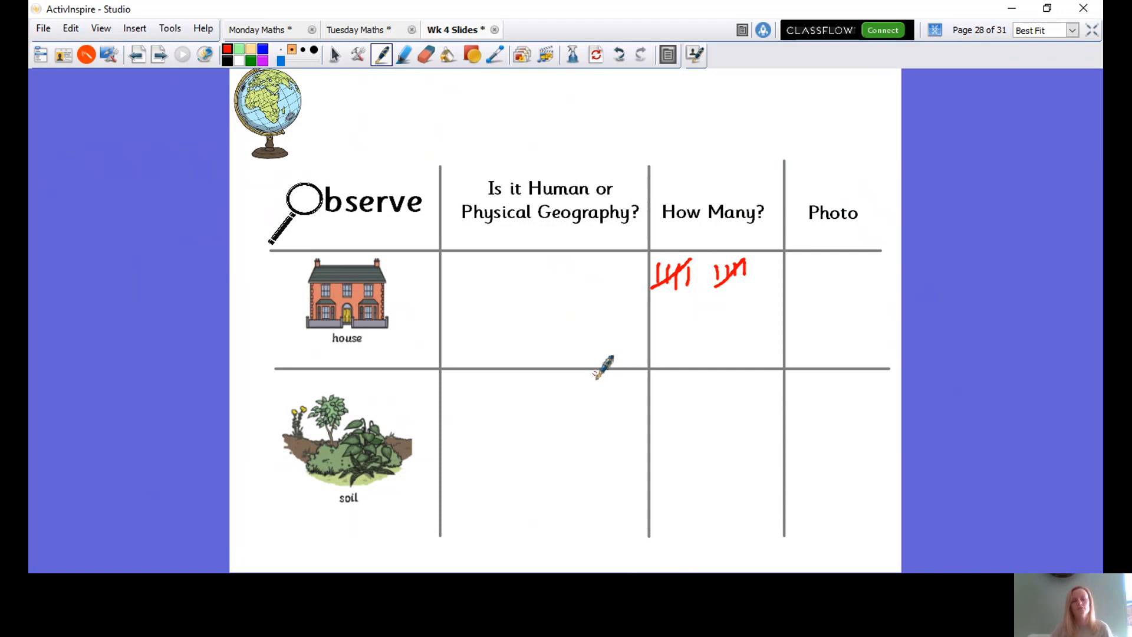
{"action": "mouse_move", "coordinate": [455, 451]}
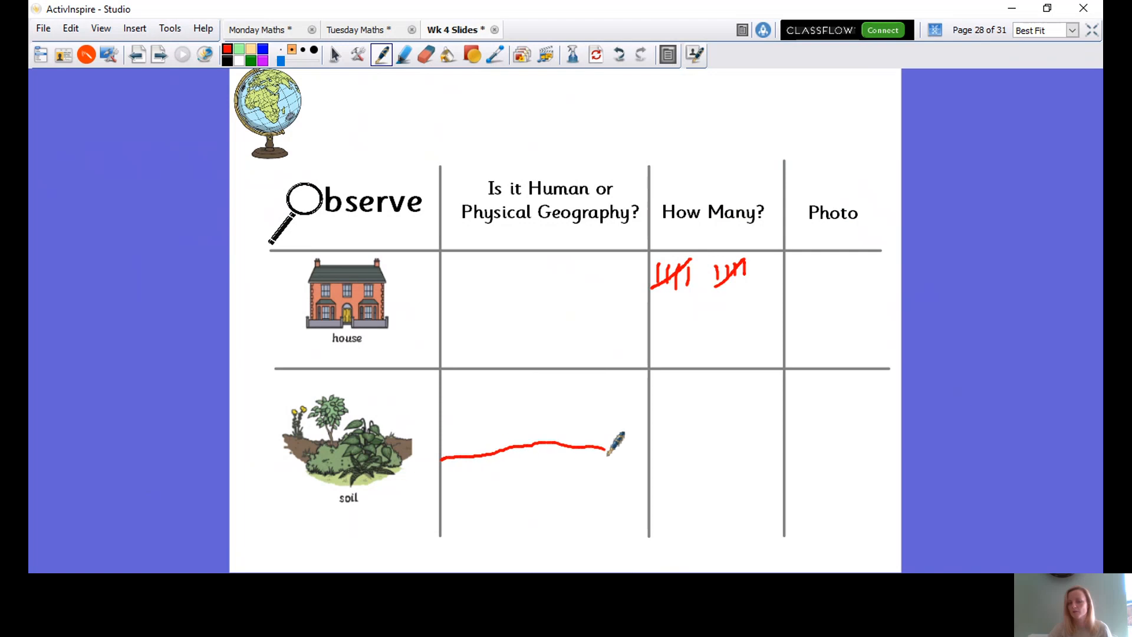
Add text labels in the soil row cell, typing 'Physical' below the red line.
{"action": "left_click", "coordinate": [335, 55]}
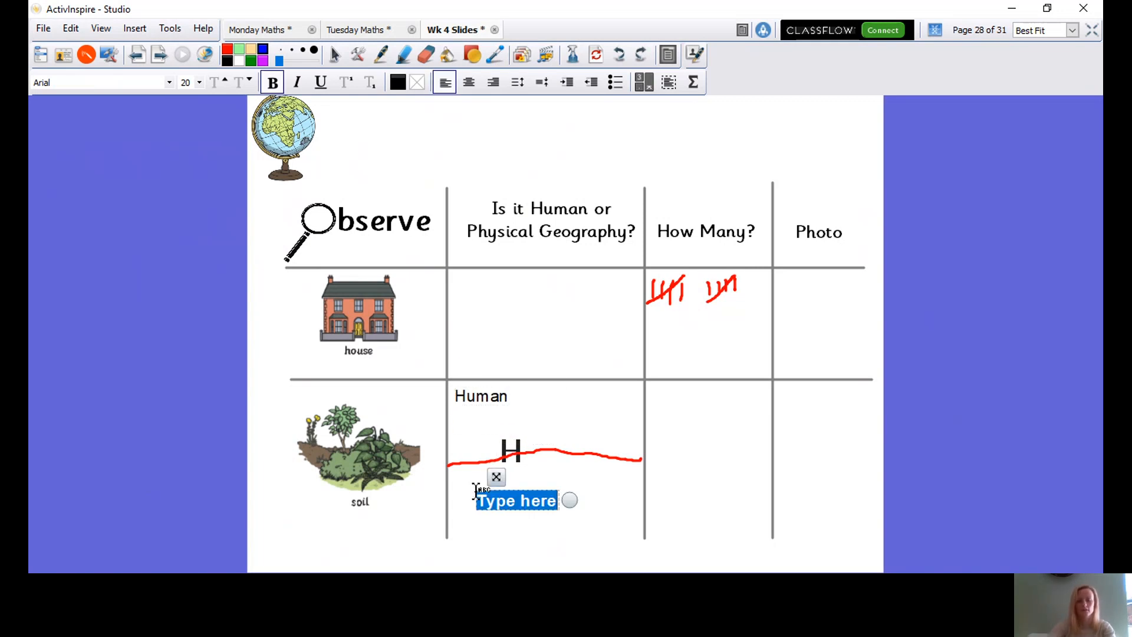
{"action": "type", "text": "Physical"}
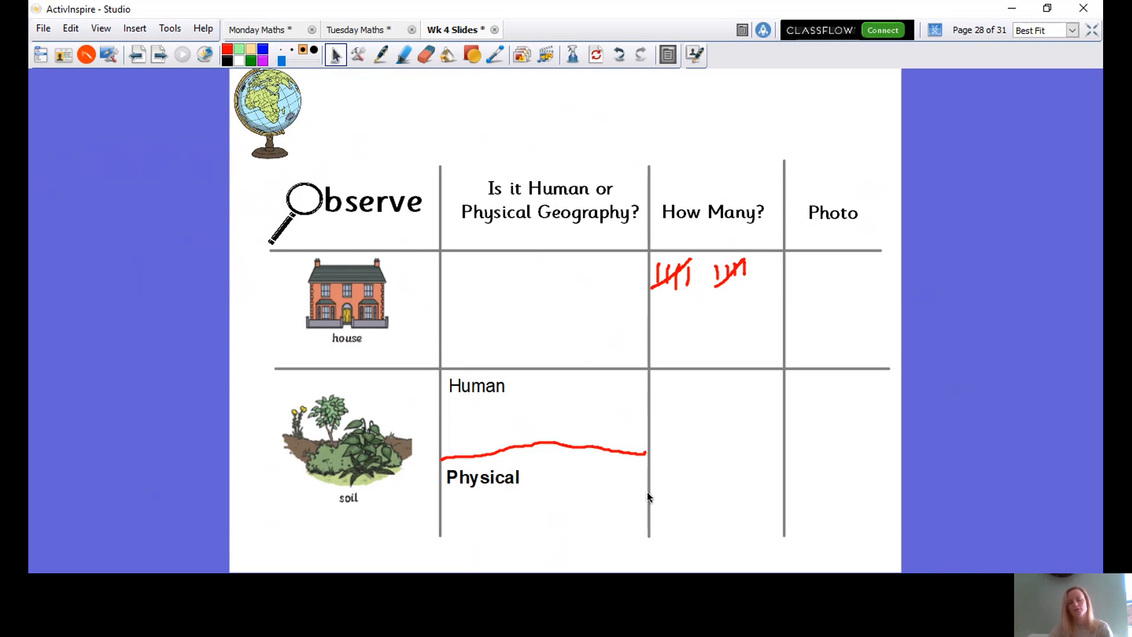
{"action": "mouse_move", "coordinate": [652, 354]}
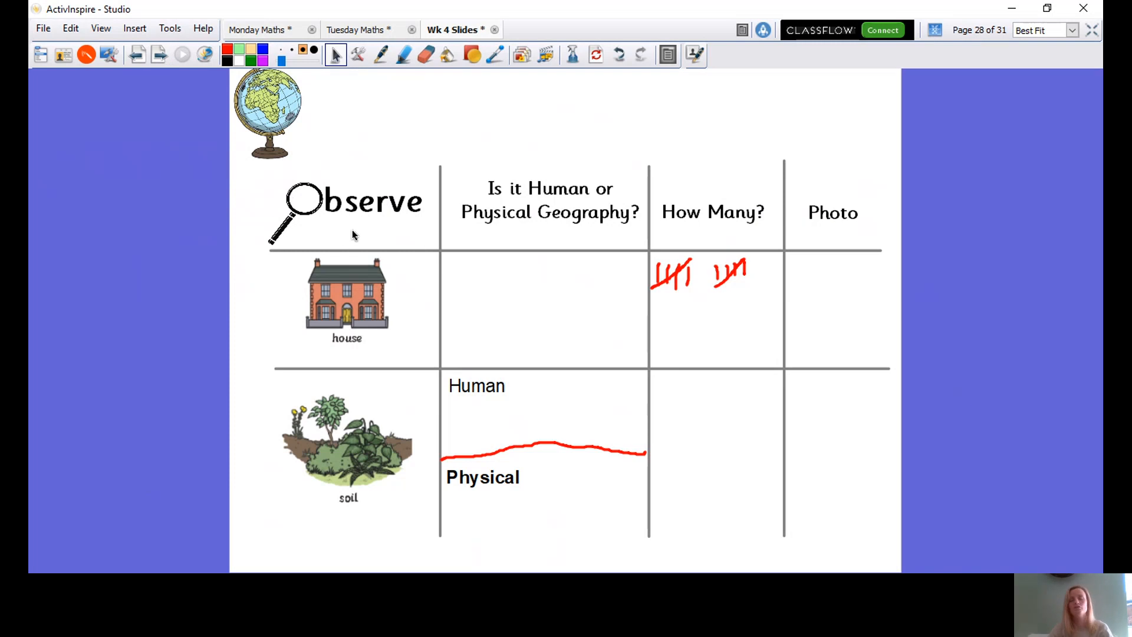
{"action": "mouse_move", "coordinate": [390, 240]}
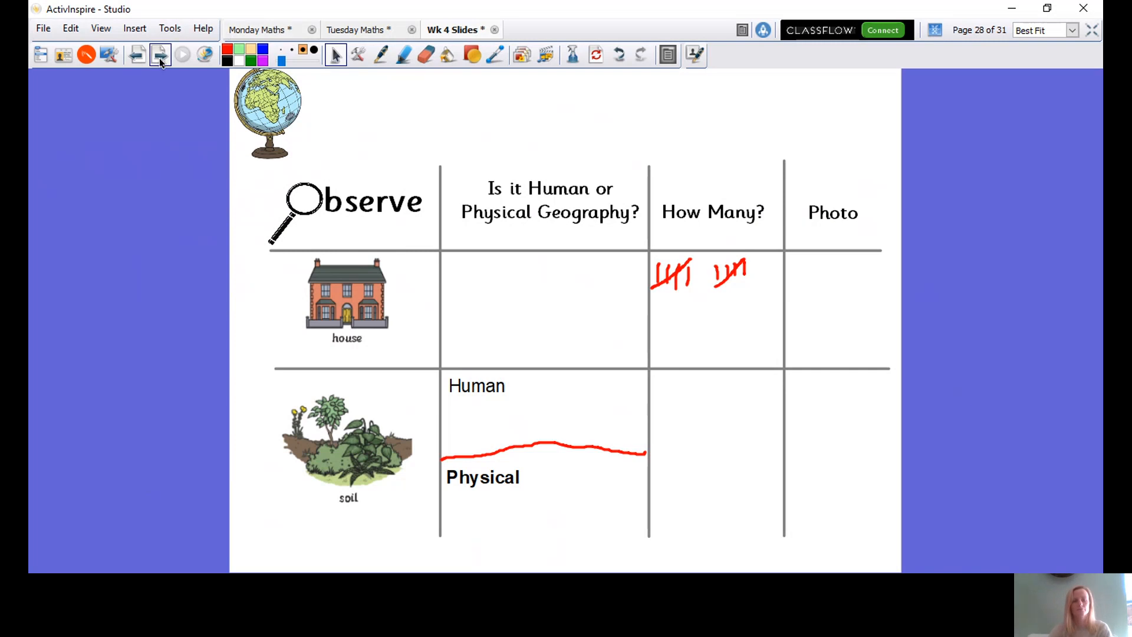
Advance to page 29, the Human Geography photo slide.
{"action": "left_click", "coordinate": [159, 55]}
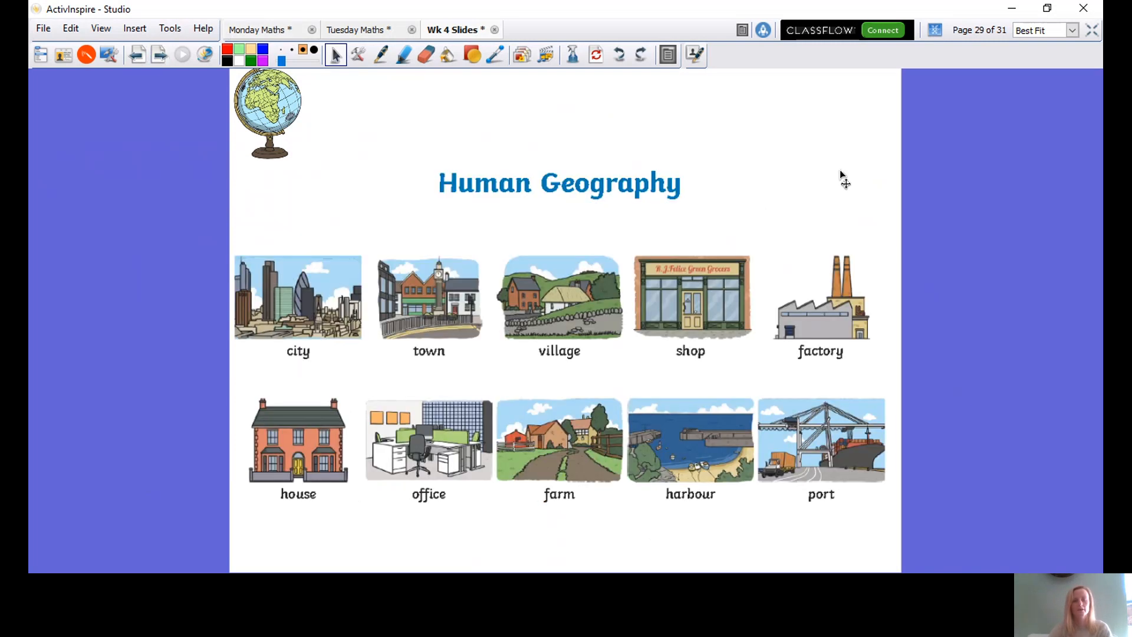
{"action": "mouse_move", "coordinate": [939, 238]}
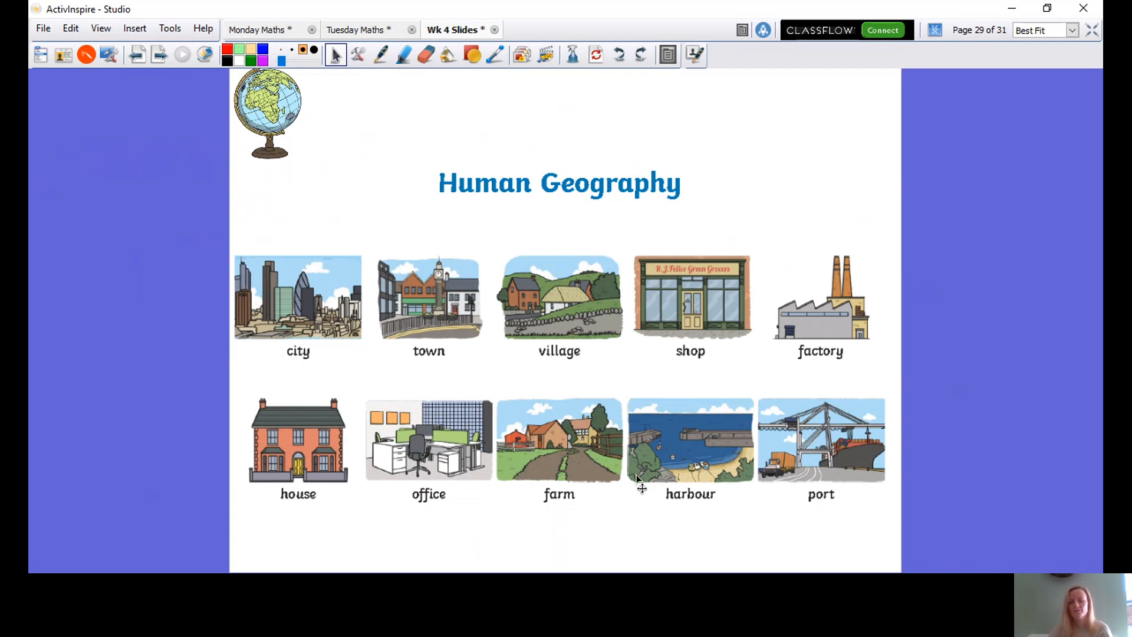
{"action": "mouse_move", "coordinate": [994, 382]}
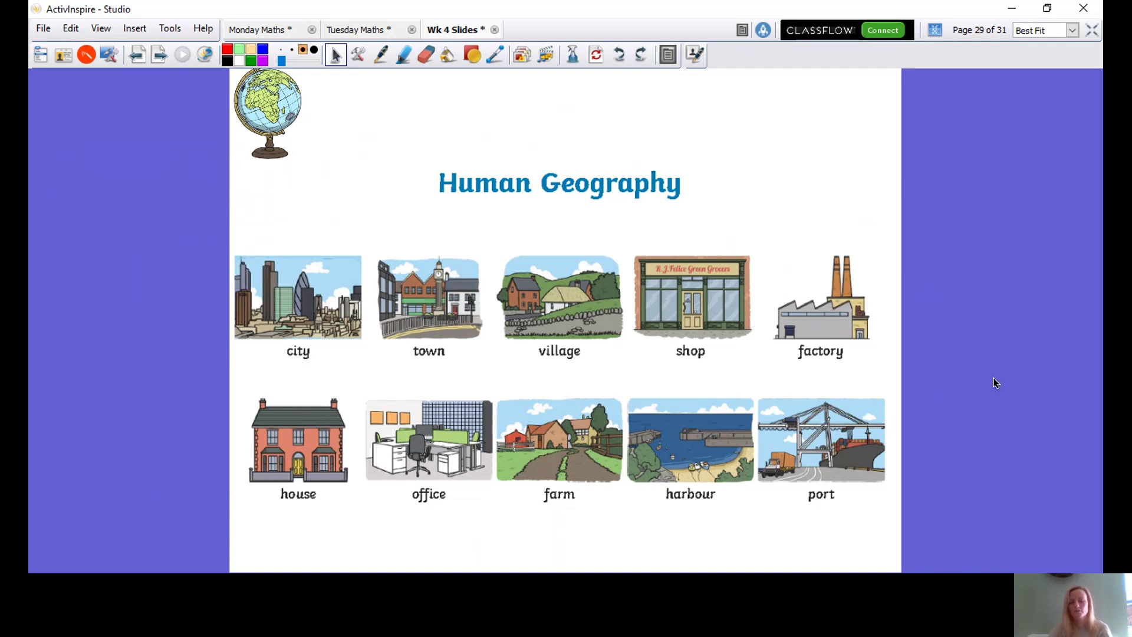
{"action": "mouse_move", "coordinate": [223, 128]}
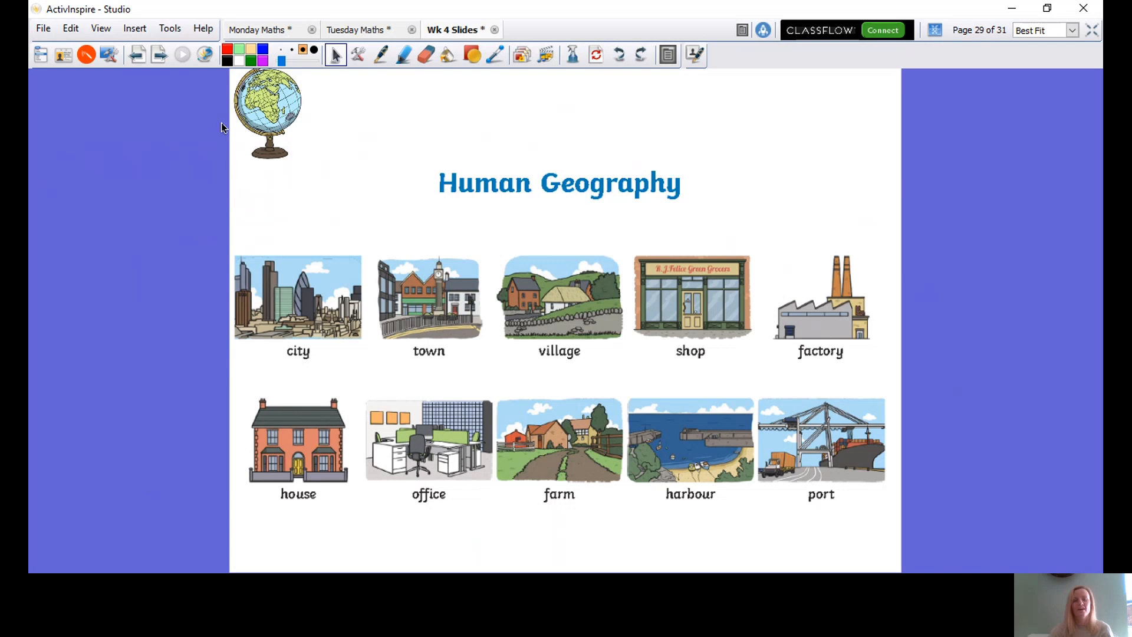
Advance to page 30, the Physical Geography photo slide.
{"action": "left_click", "coordinate": [158, 55]}
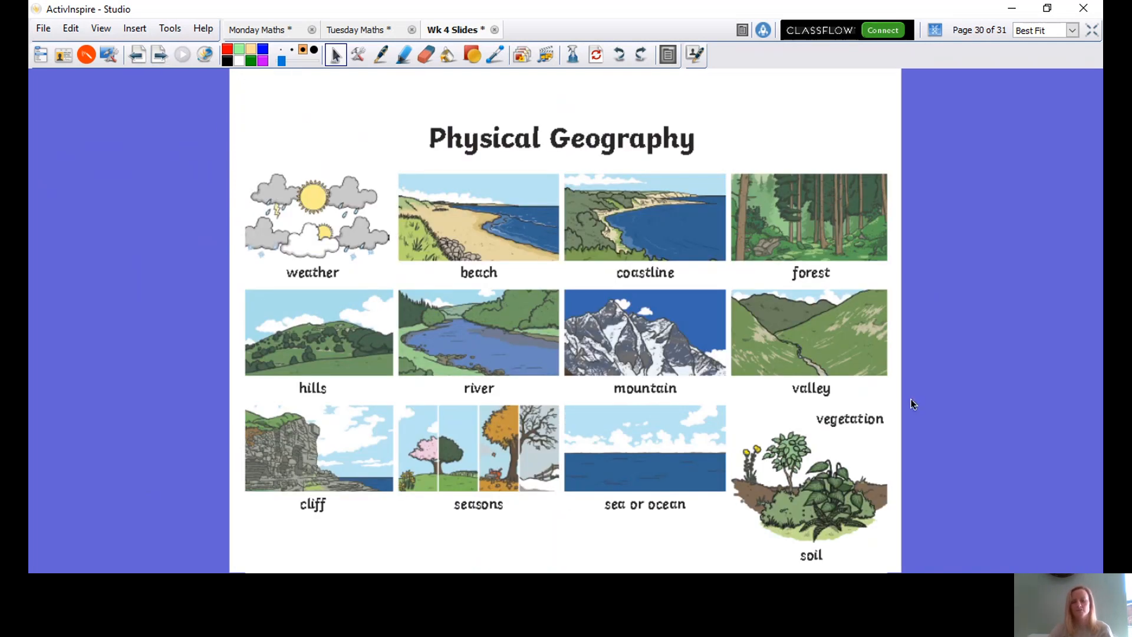
{"action": "mouse_move", "coordinate": [1015, 302]}
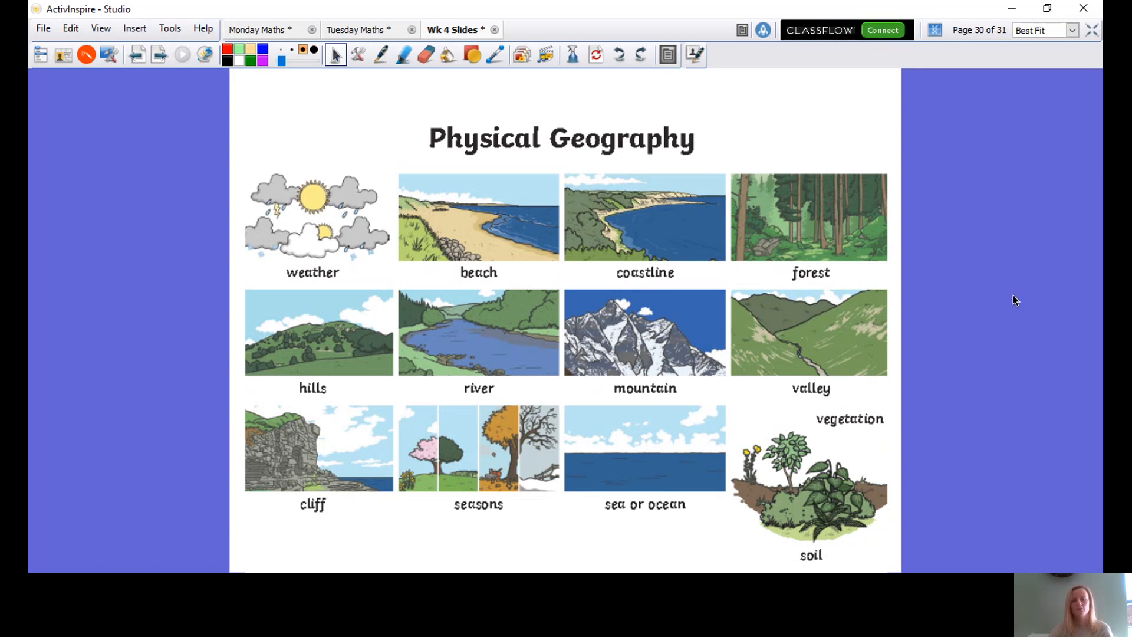
{"action": "mouse_move", "coordinate": [482, 536]}
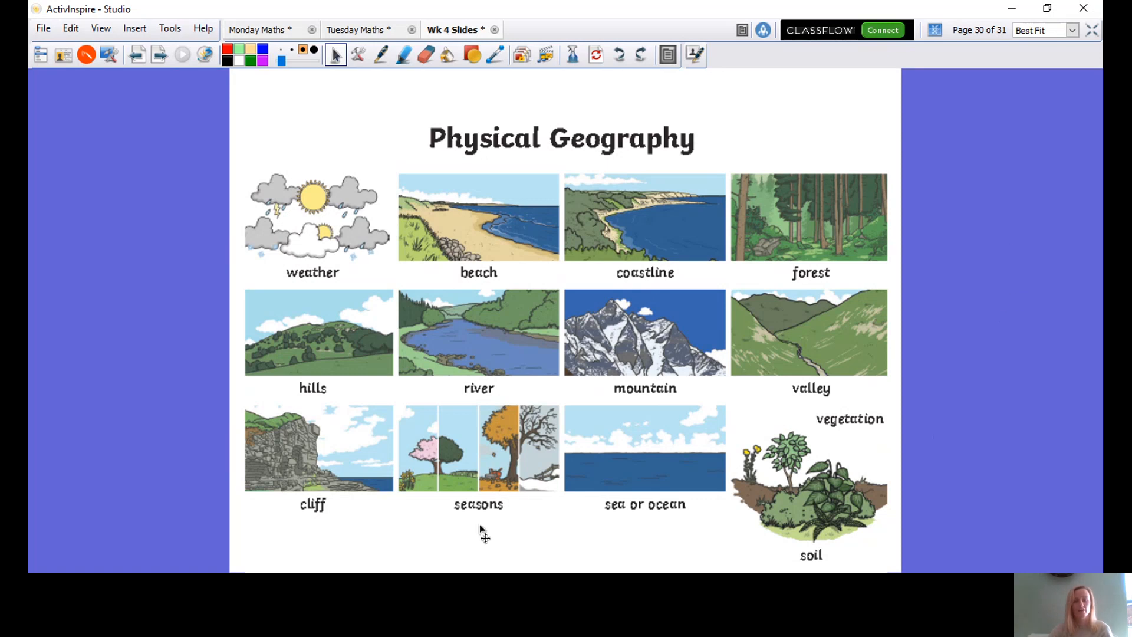
{"action": "mouse_move", "coordinate": [421, 341]}
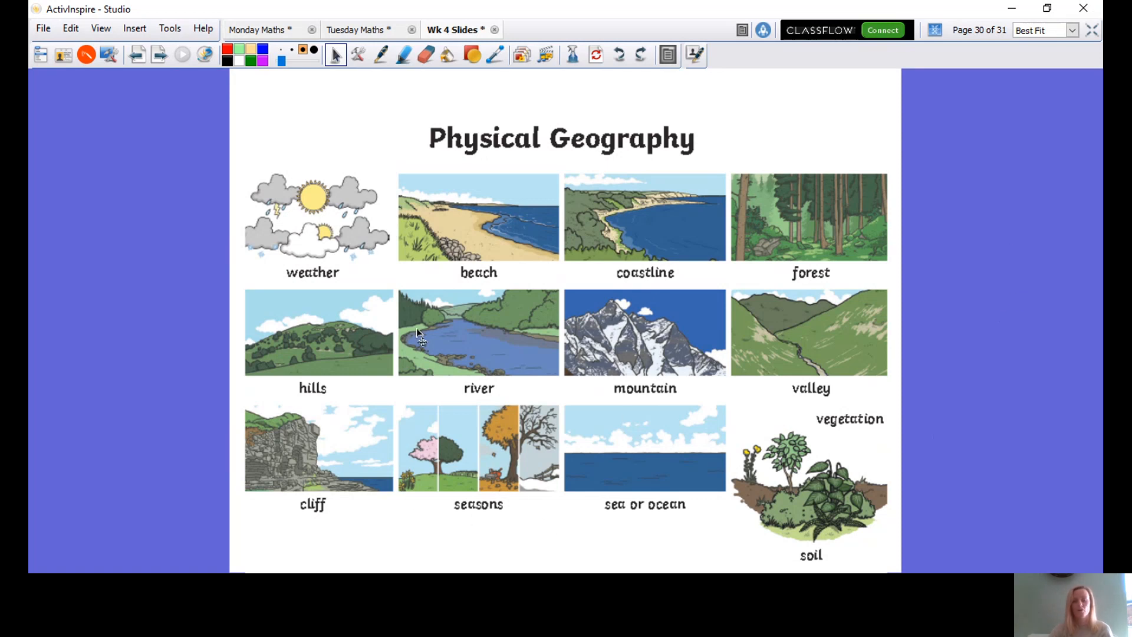
{"action": "mouse_move", "coordinate": [968, 344]}
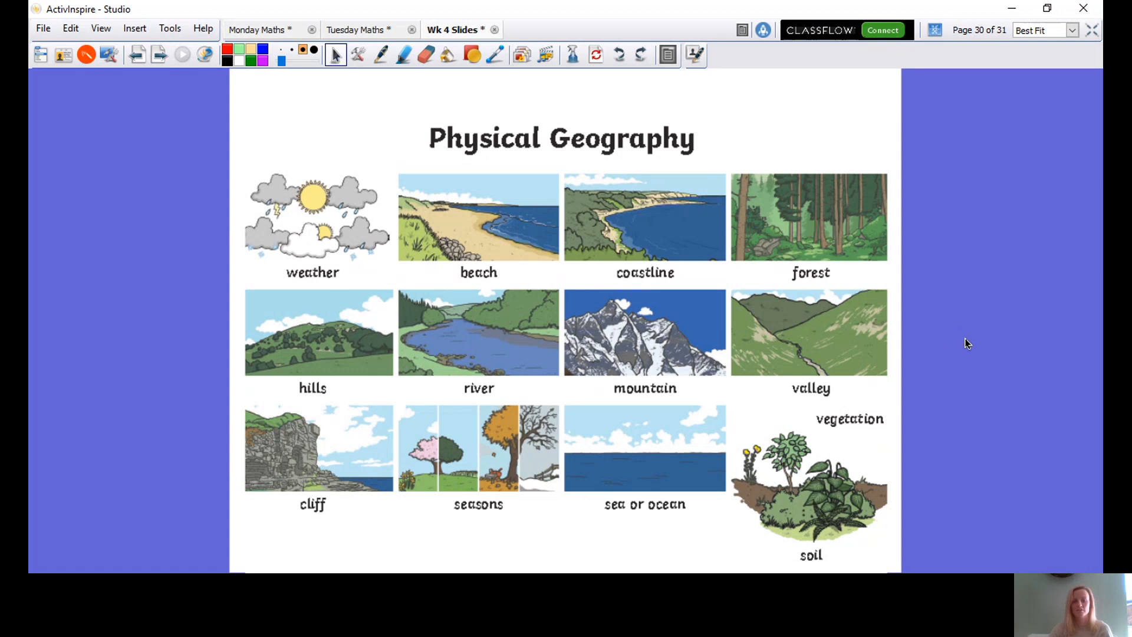
{"action": "mouse_move", "coordinate": [613, 179]}
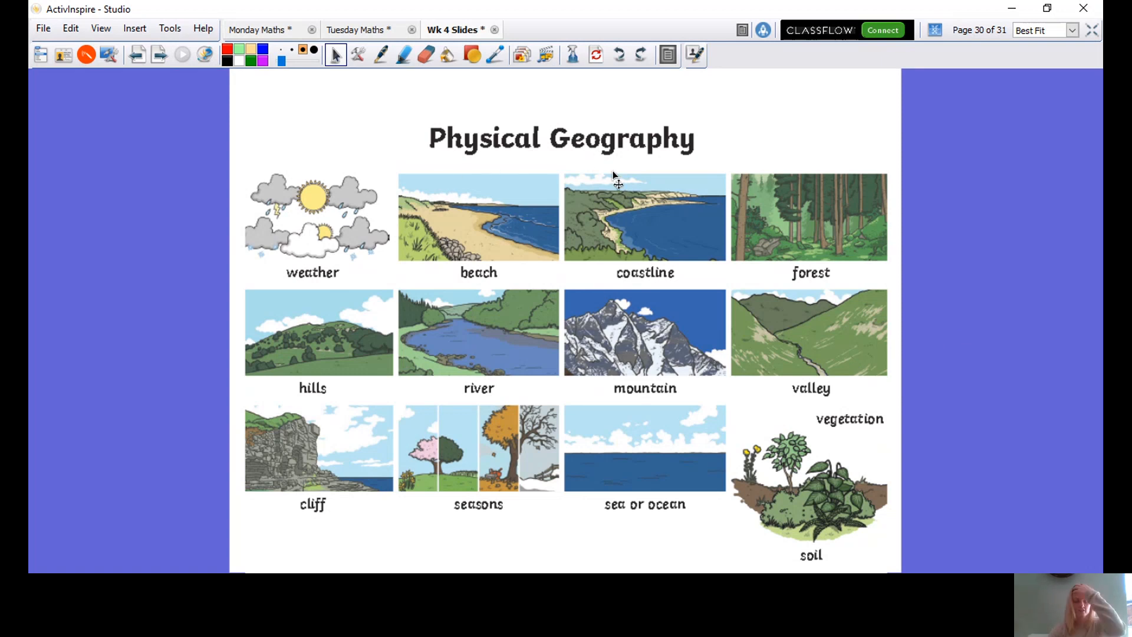
{"action": "mouse_move", "coordinate": [960, 189]}
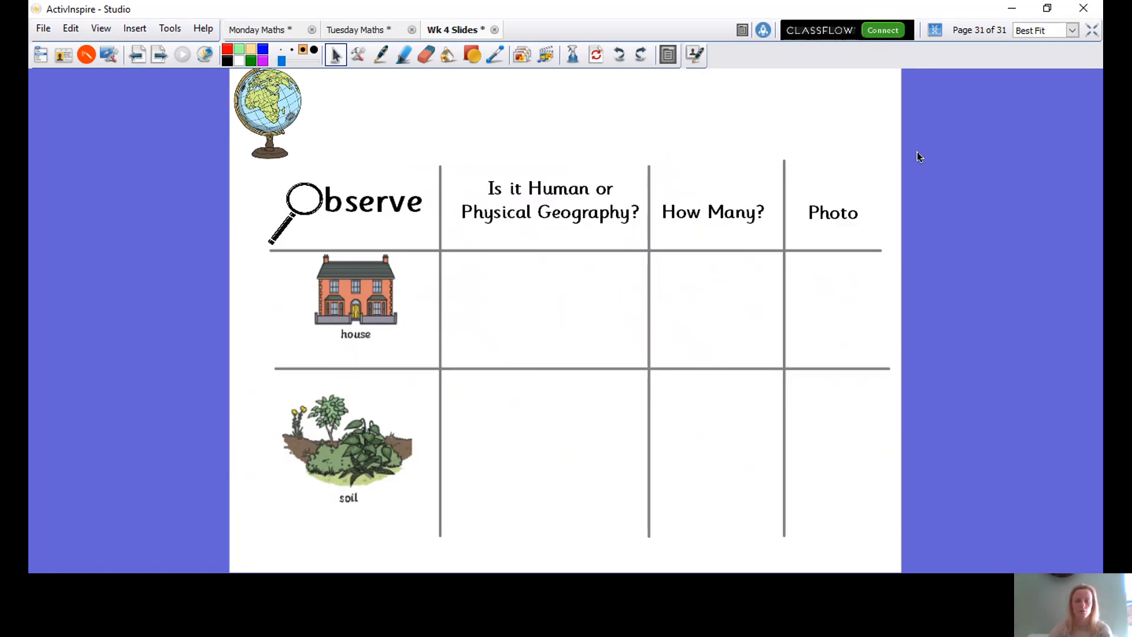
{"action": "mouse_move", "coordinate": [937, 162]}
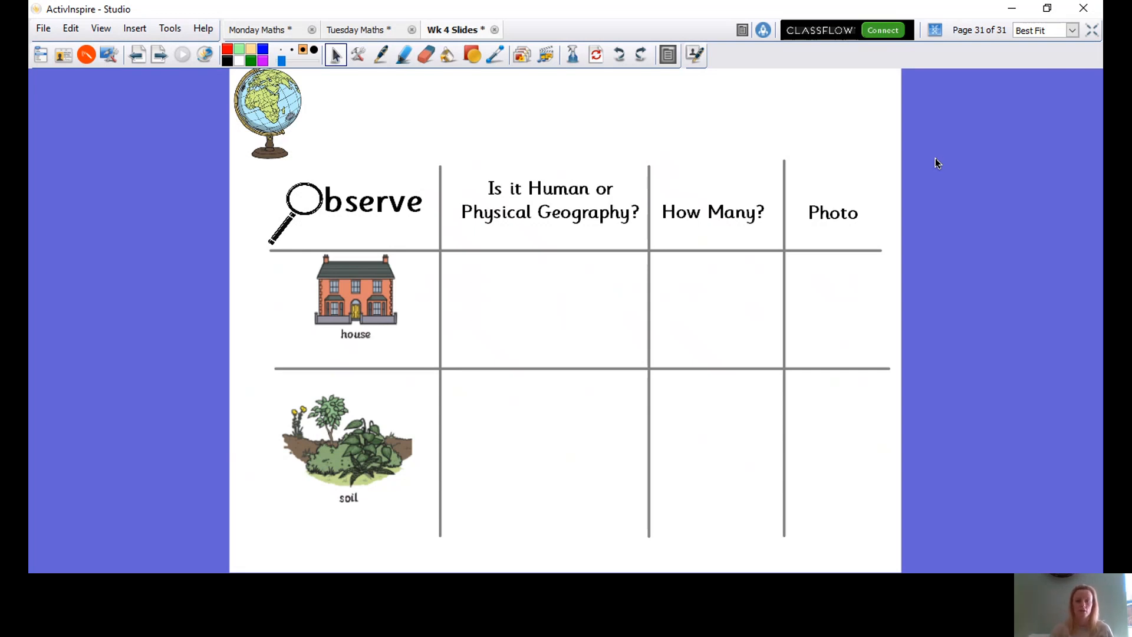
Add blank page 32, then step back past page 28 to walk task page 27.
{"action": "left_click", "coordinate": [137, 55]}
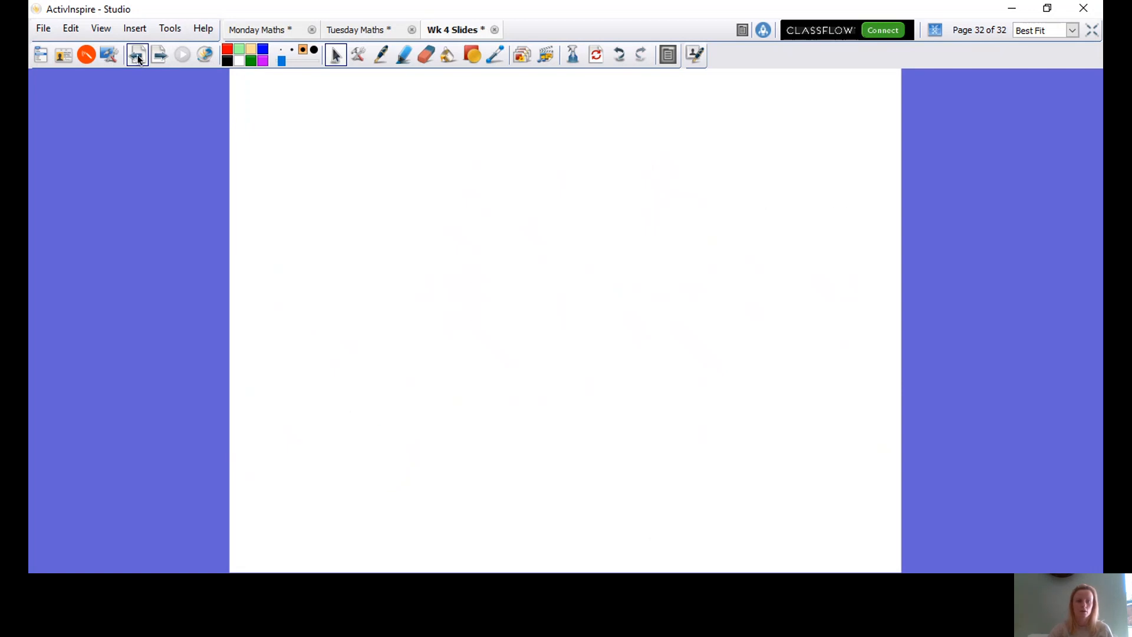
{"action": "left_click", "coordinate": [137, 54]}
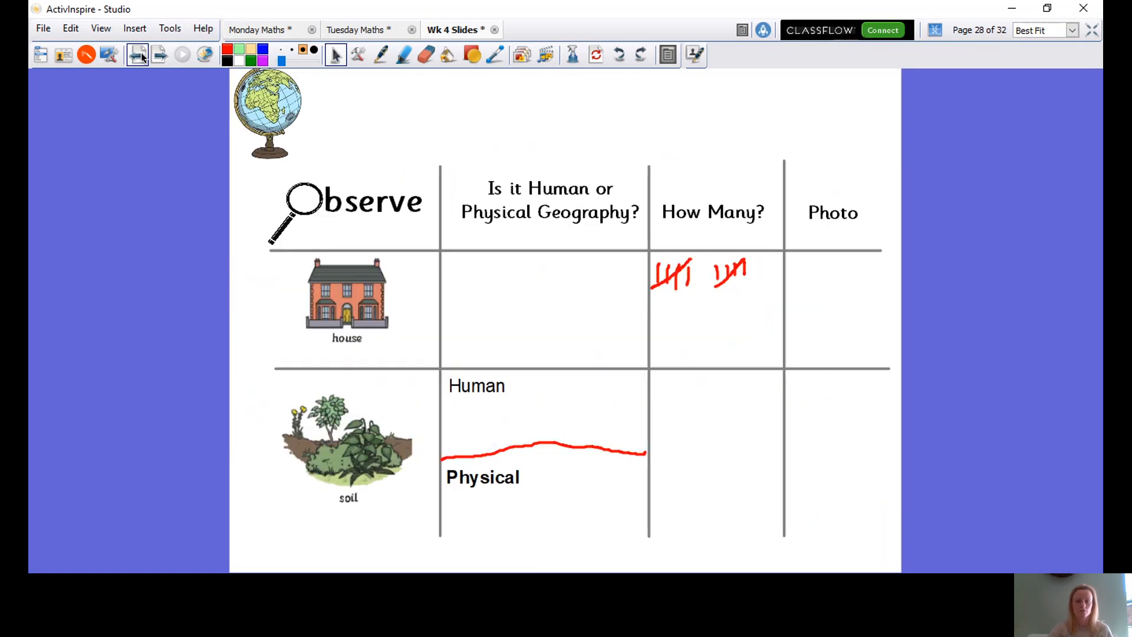
{"action": "left_click", "coordinate": [136, 54]}
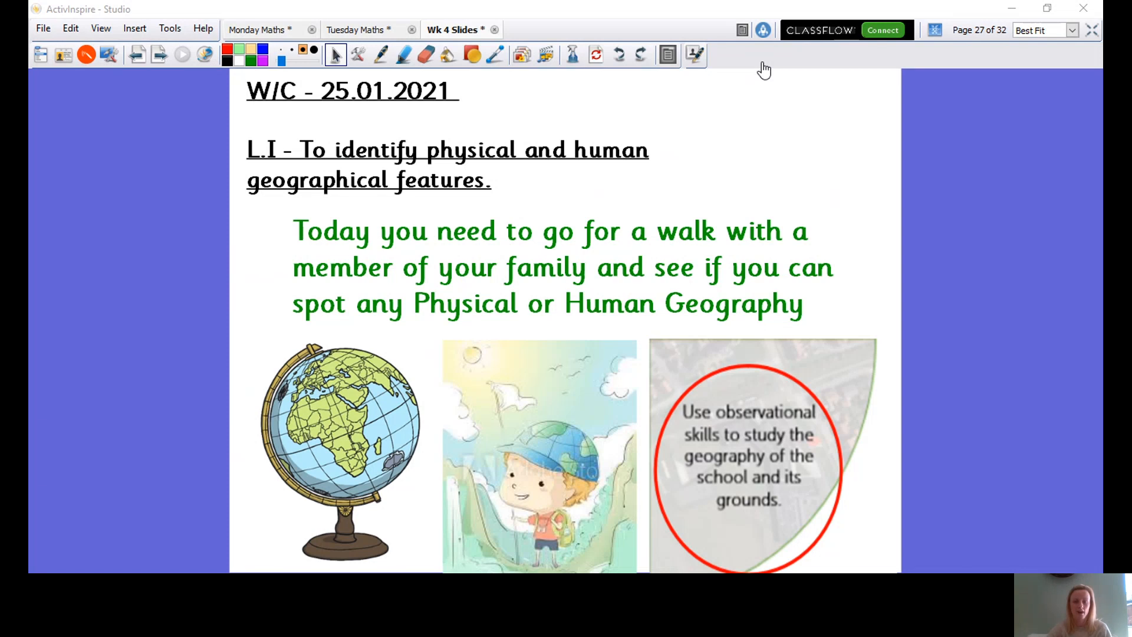
{"action": "mouse_move", "coordinate": [816, 465]}
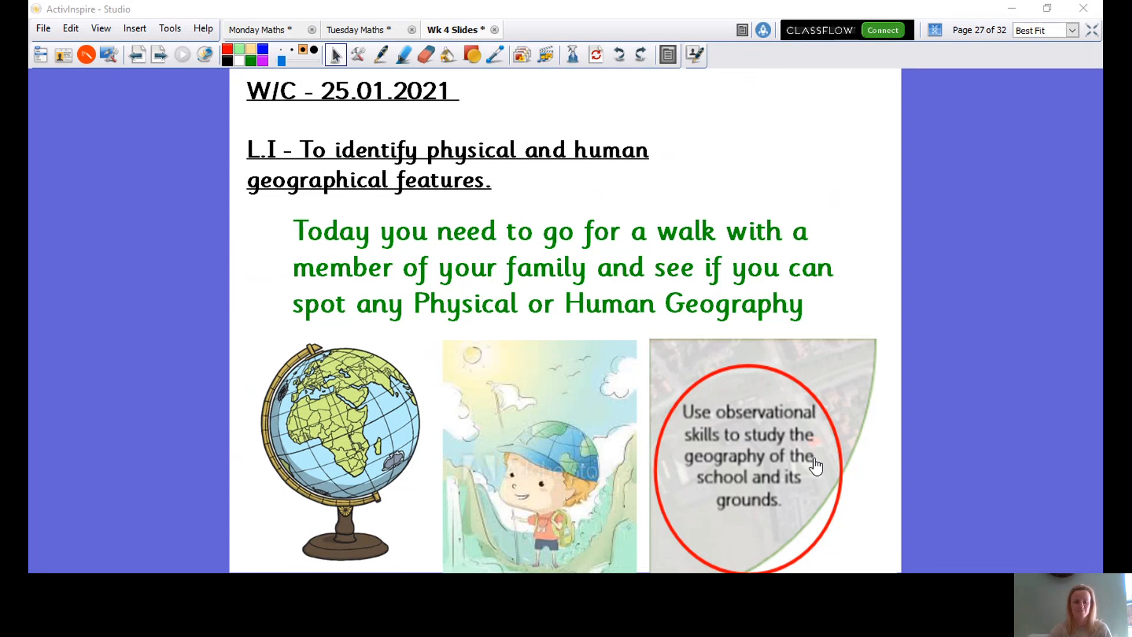